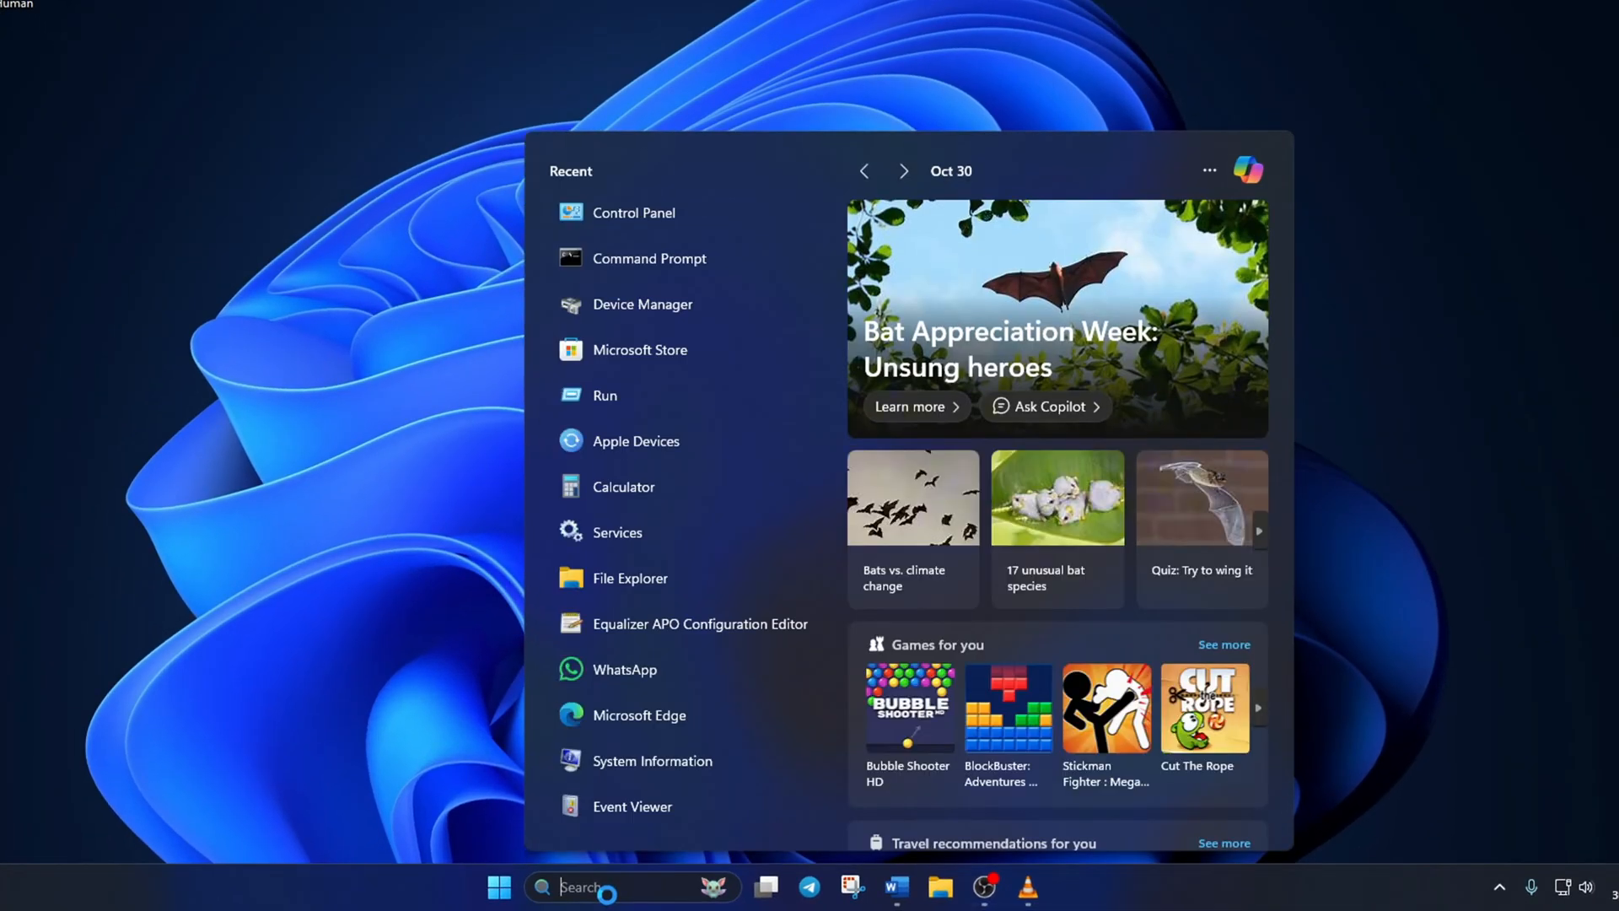
# Launch Command Prompt as administrator from a 'cmd' search and approve the UAC prompt
pyautogui.write('cmd')
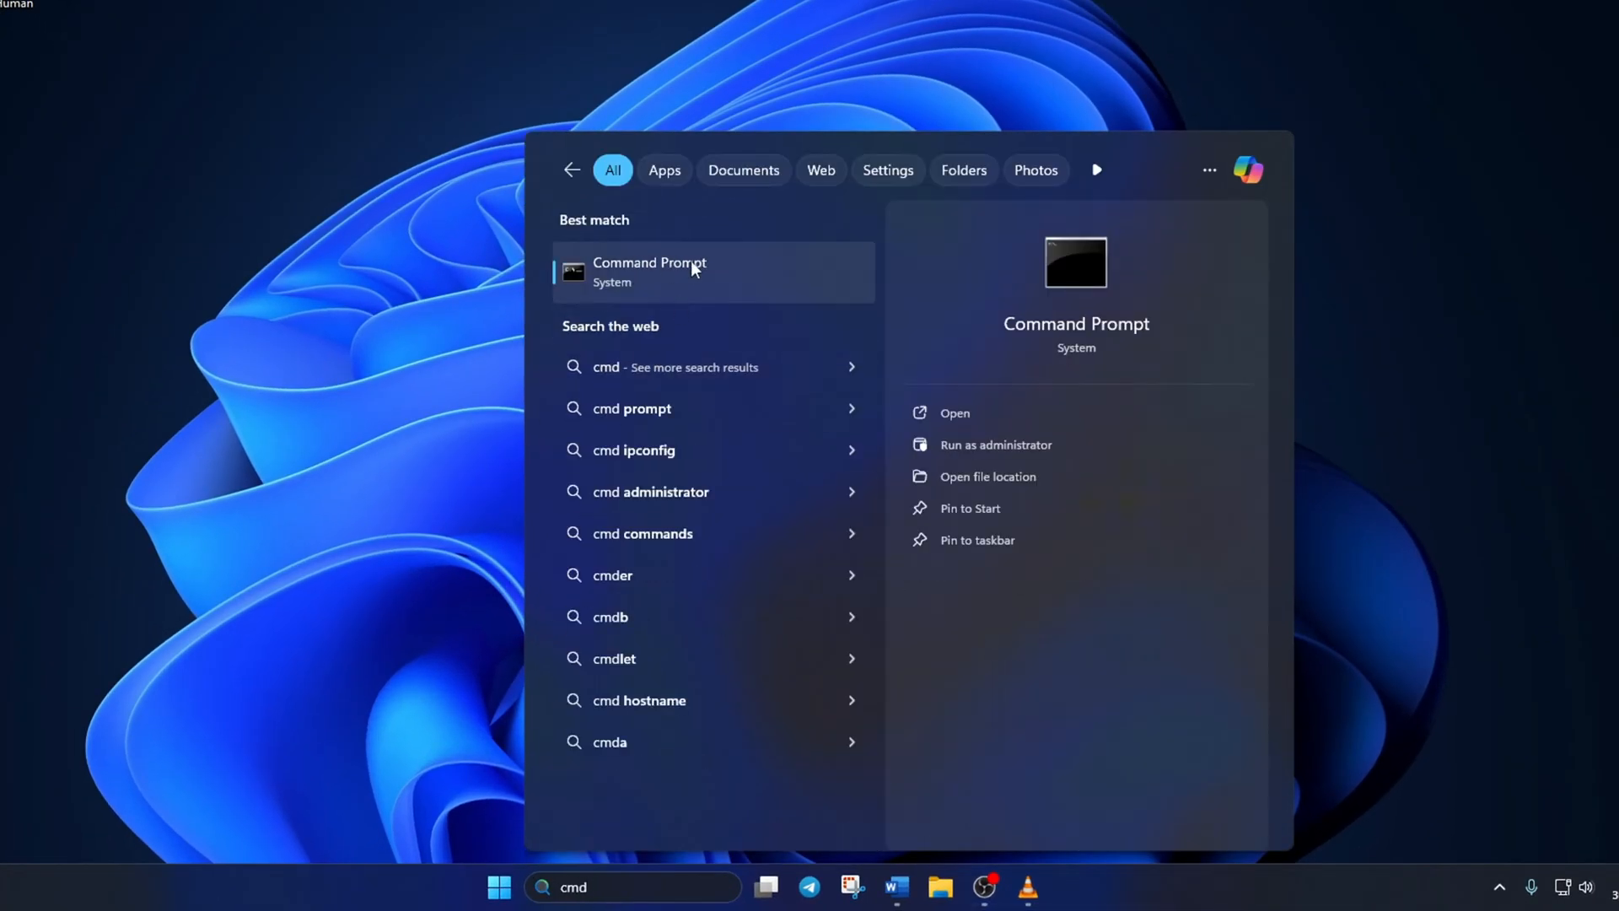
pyautogui.rightClick(648, 272)
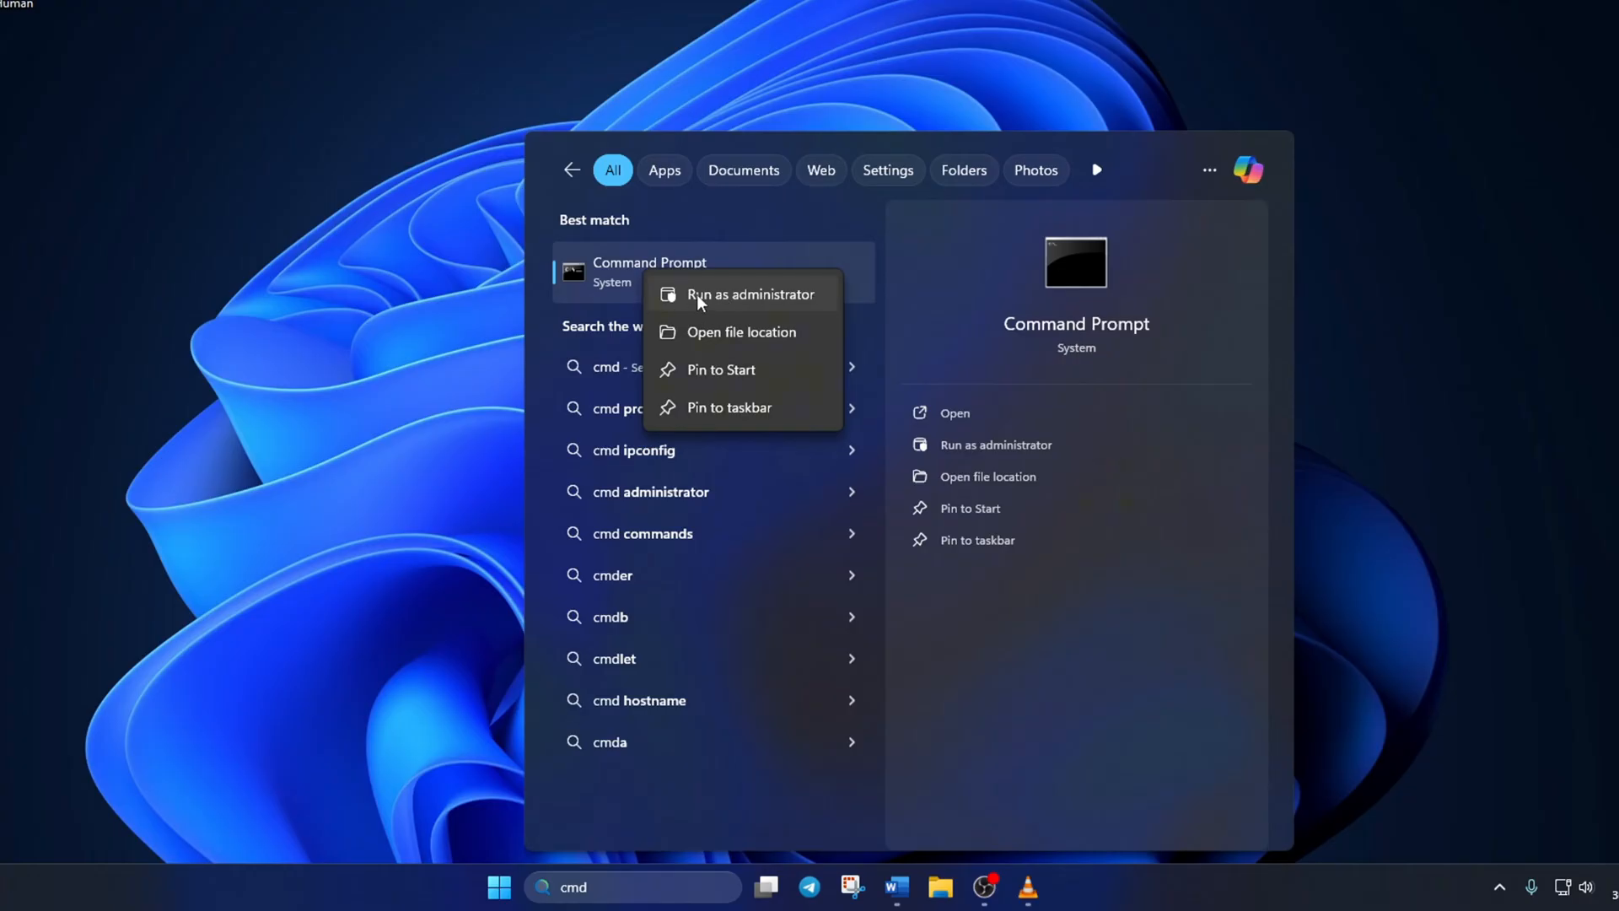
pyautogui.click(749, 294)
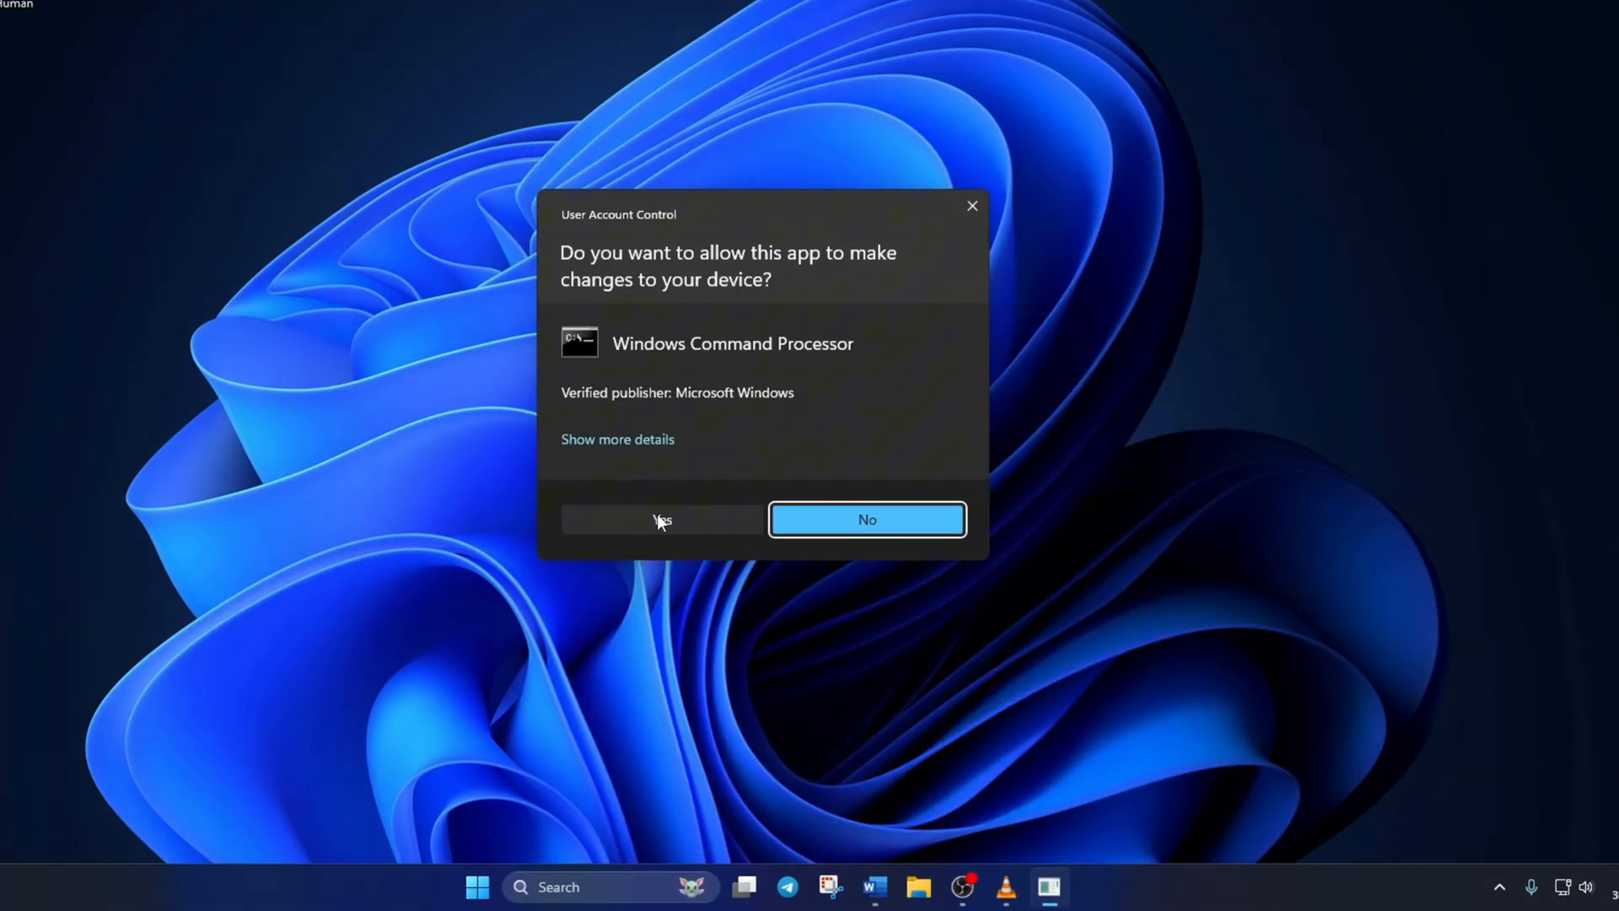
pyautogui.click(661, 520)
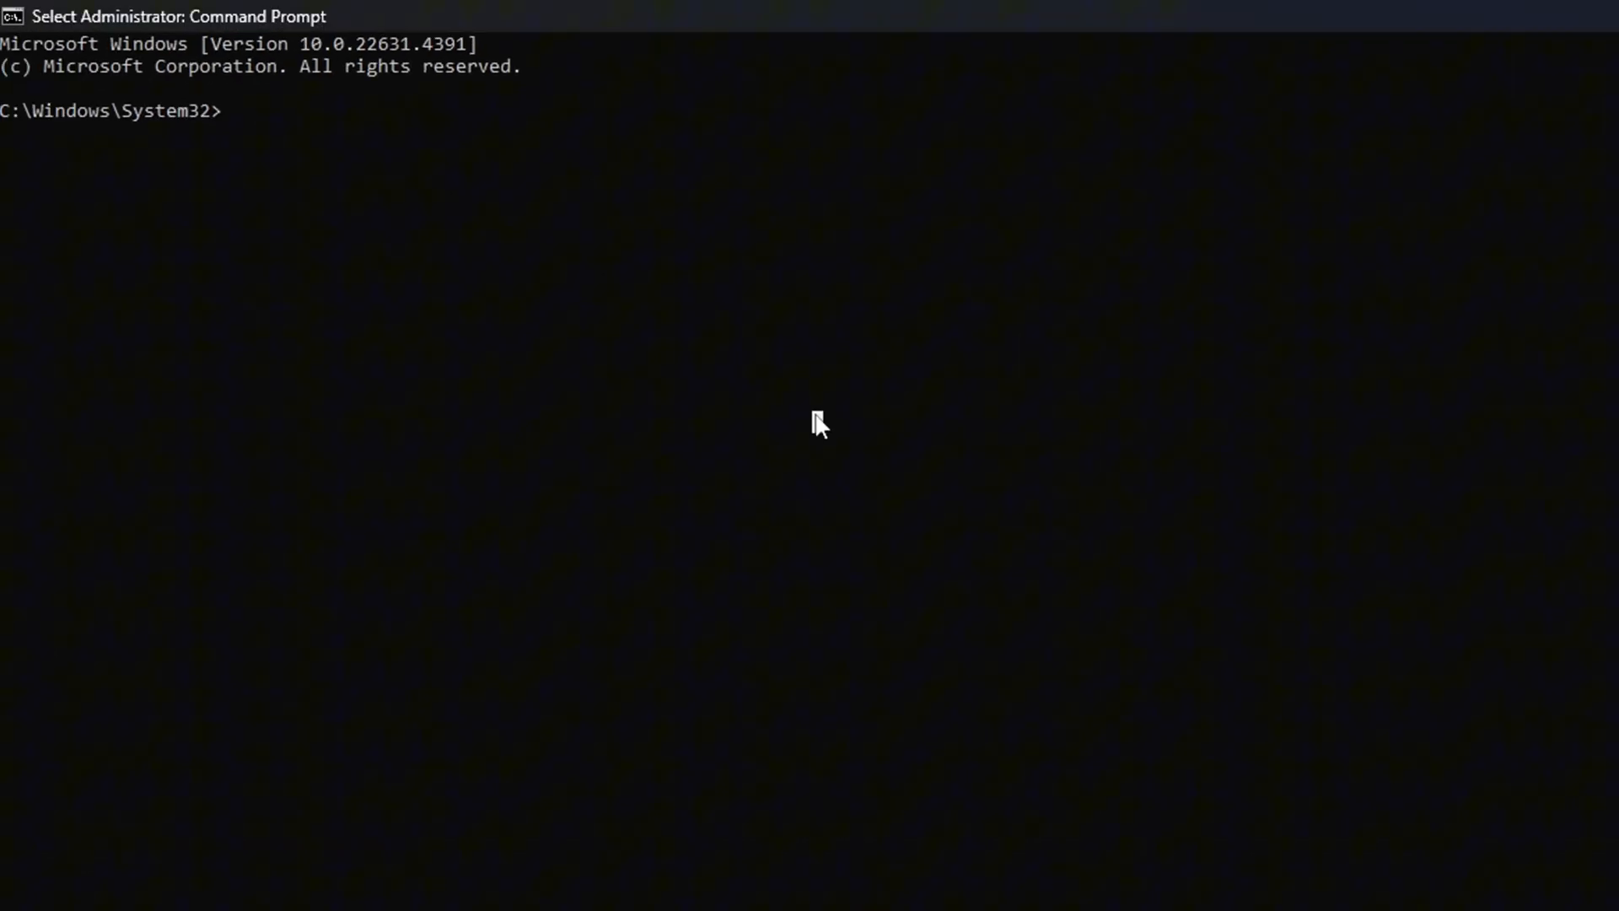
# Run 'net stop audiosrv' then 'net start audiosrv' to restart the Windows Audio service
pyautogui.write('net stop audiosrv')
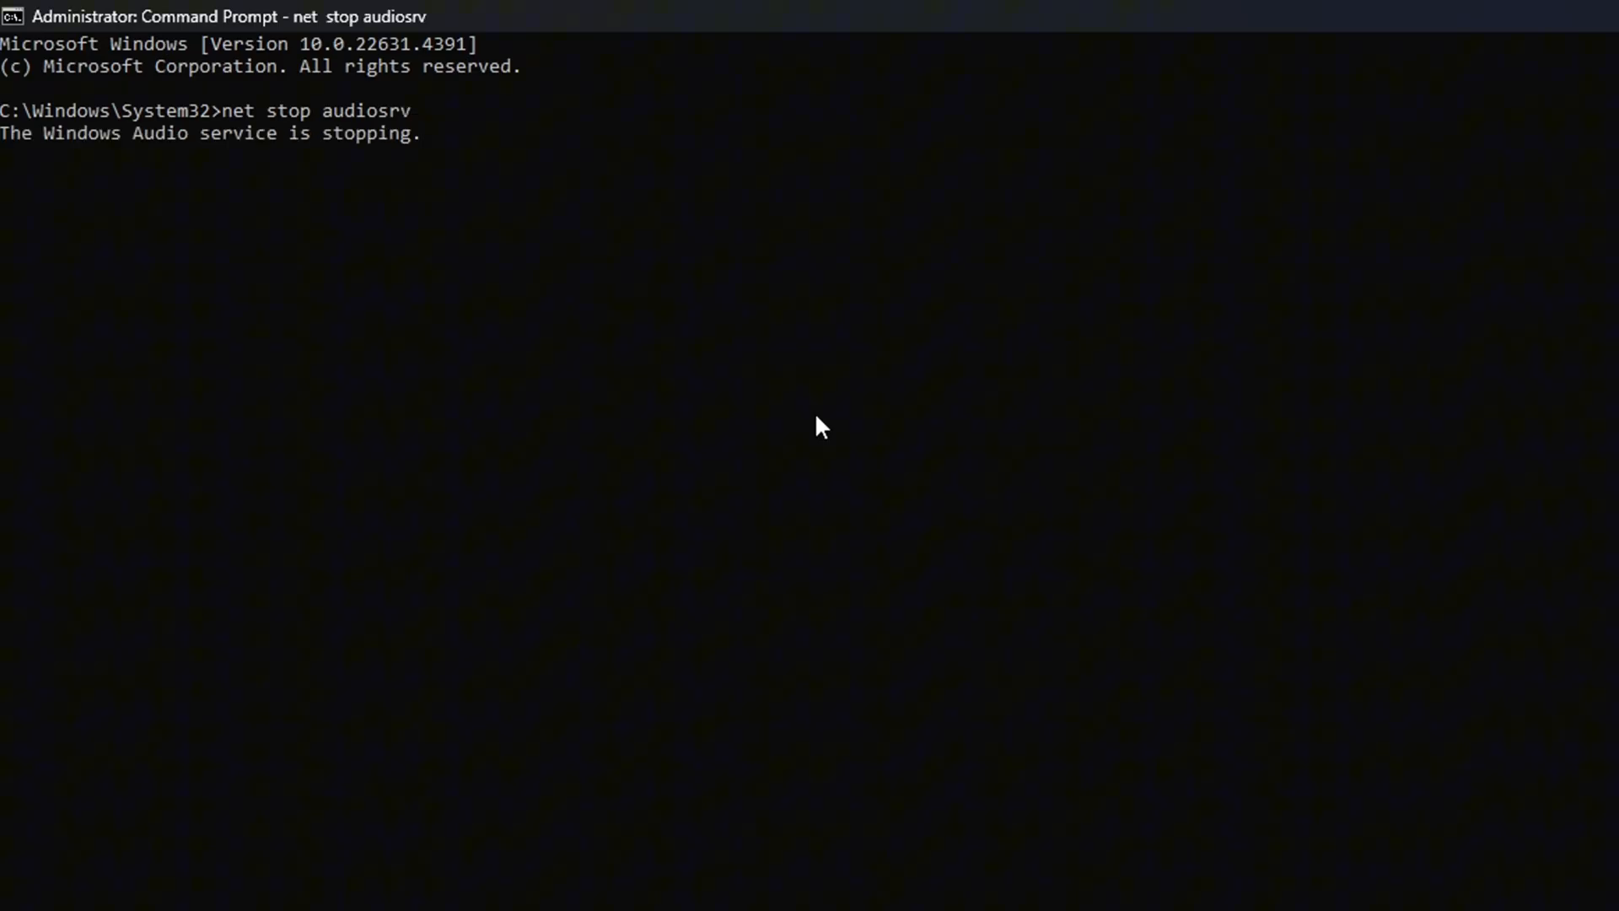
pyautogui.write('net s')
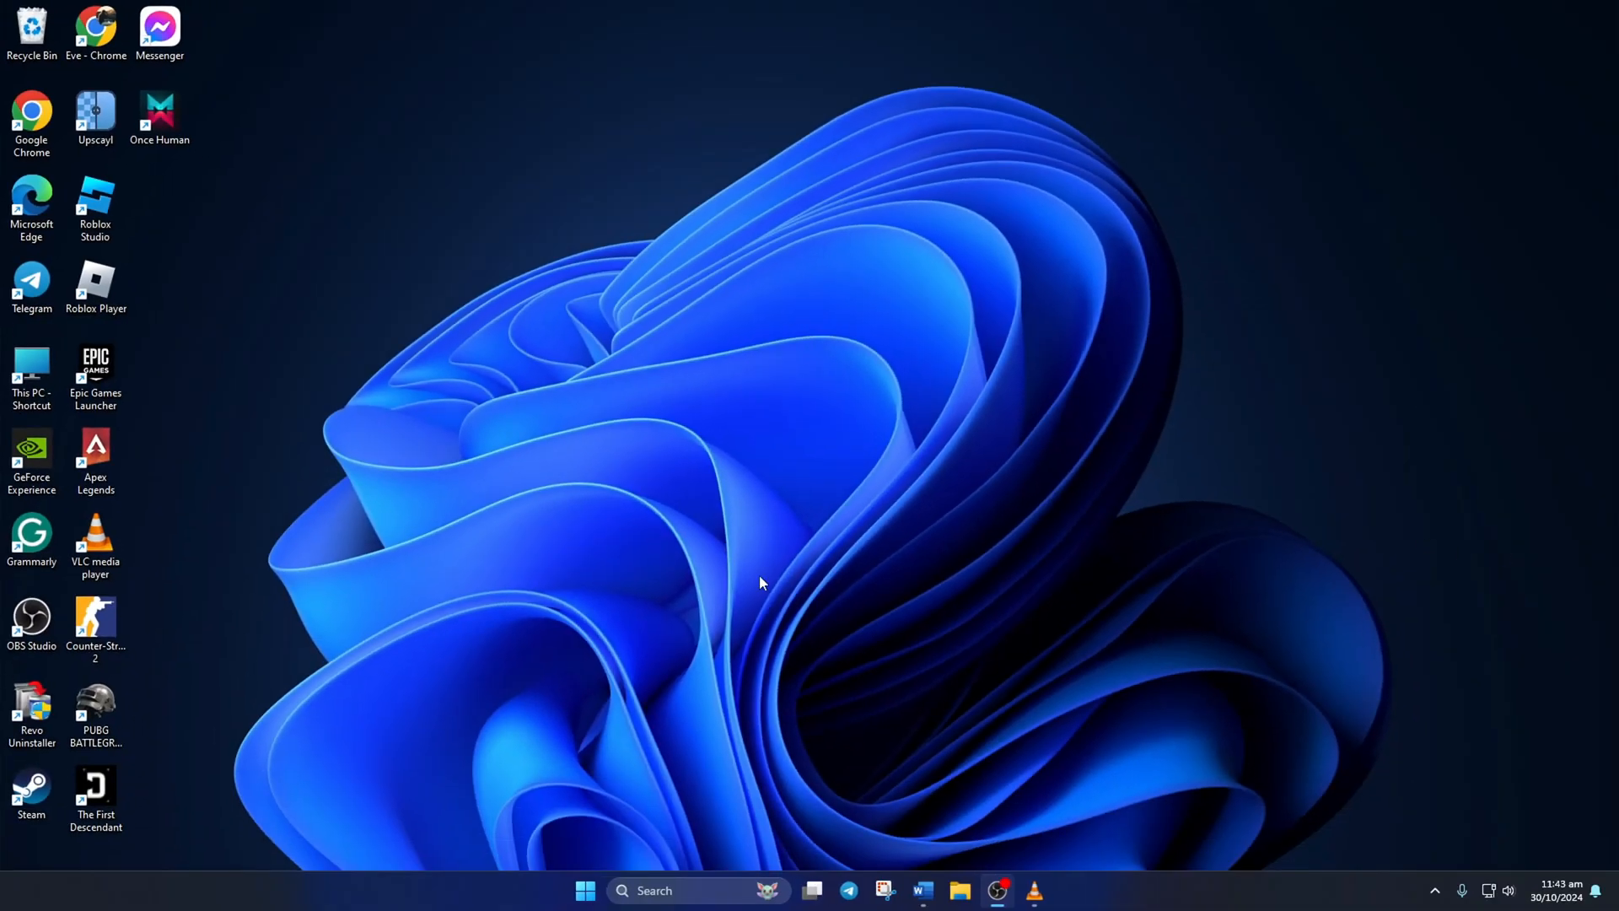
pyautogui.moveTo(603, 547)
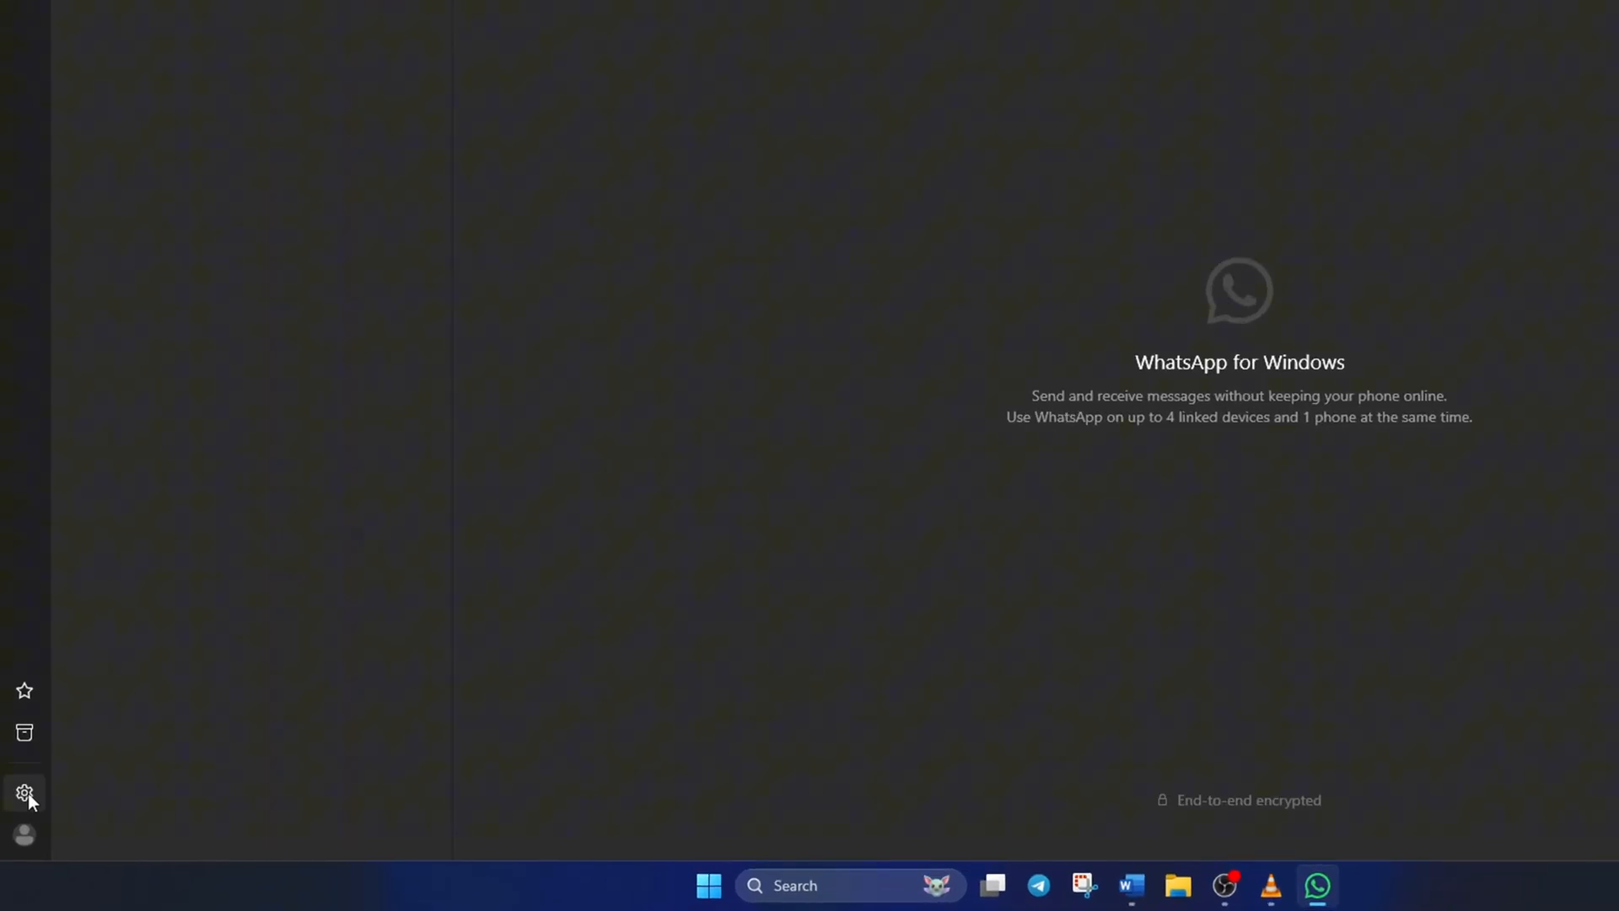
# In WhatsApp Video & voice settings, choose Speakers (USB Audio Device) as the call speaker
pyautogui.click(25, 792)
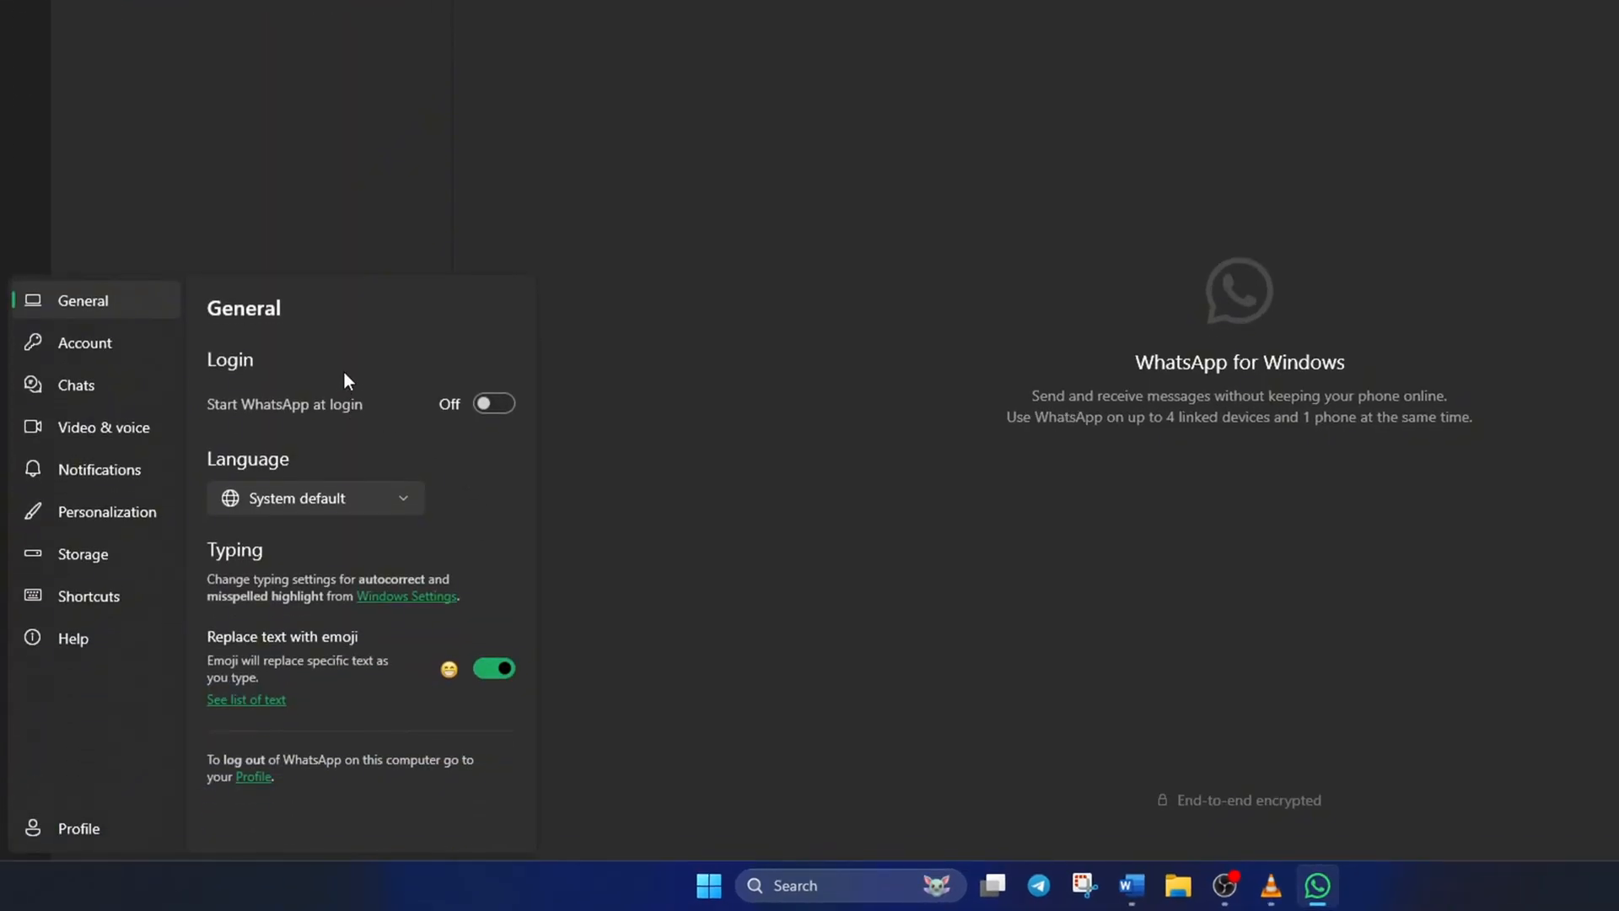
pyautogui.click(103, 426)
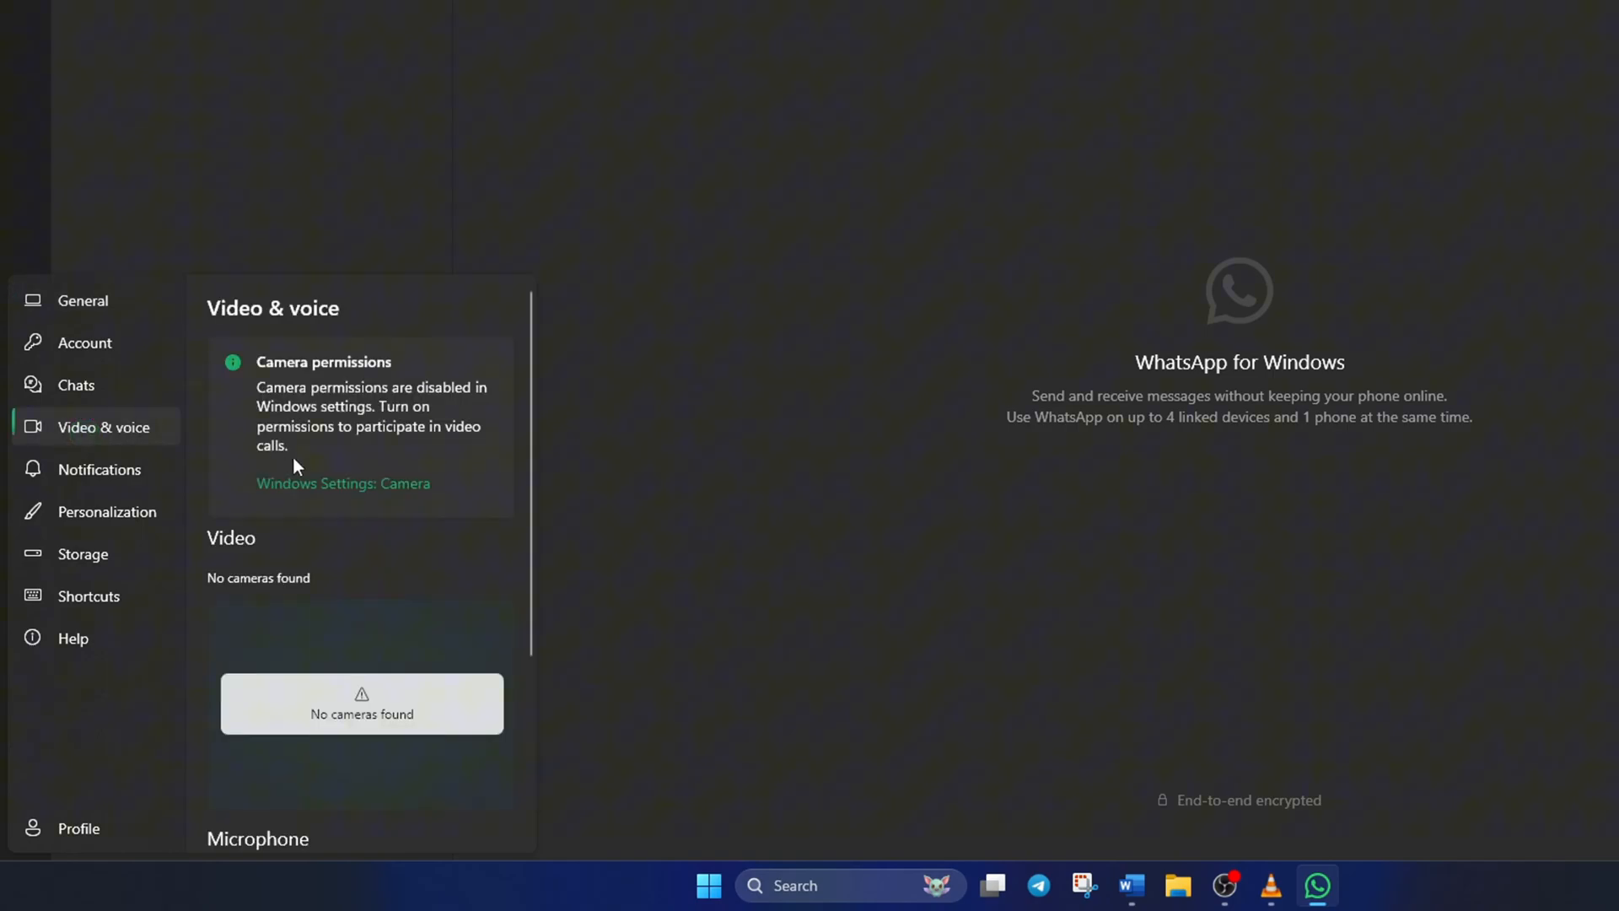
pyautogui.scroll(-3)
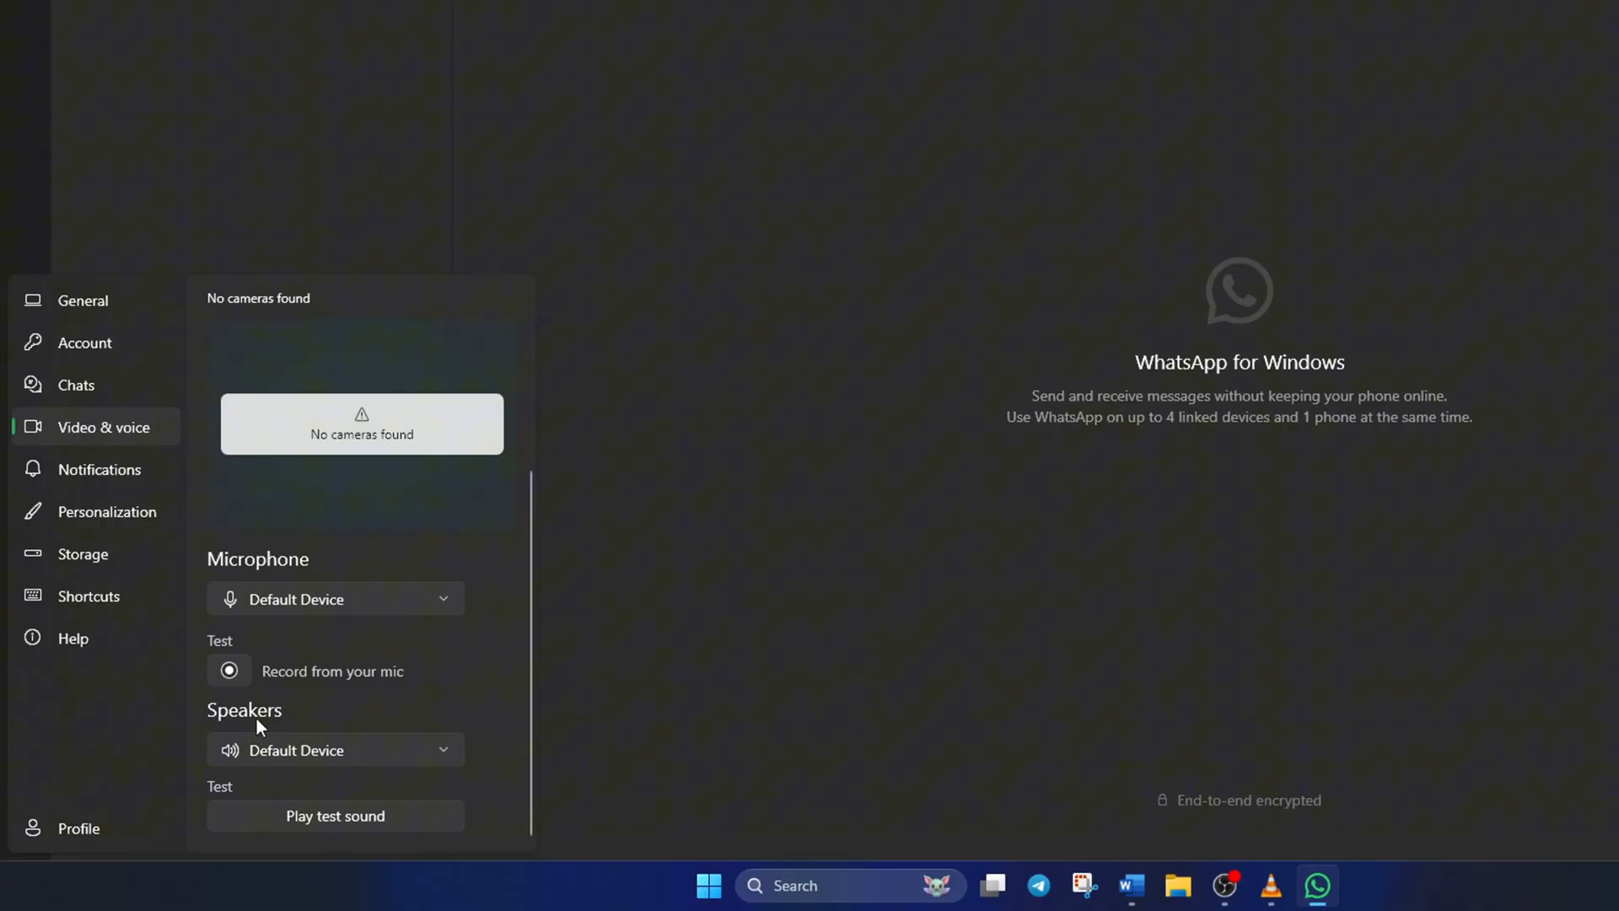
pyautogui.click(334, 749)
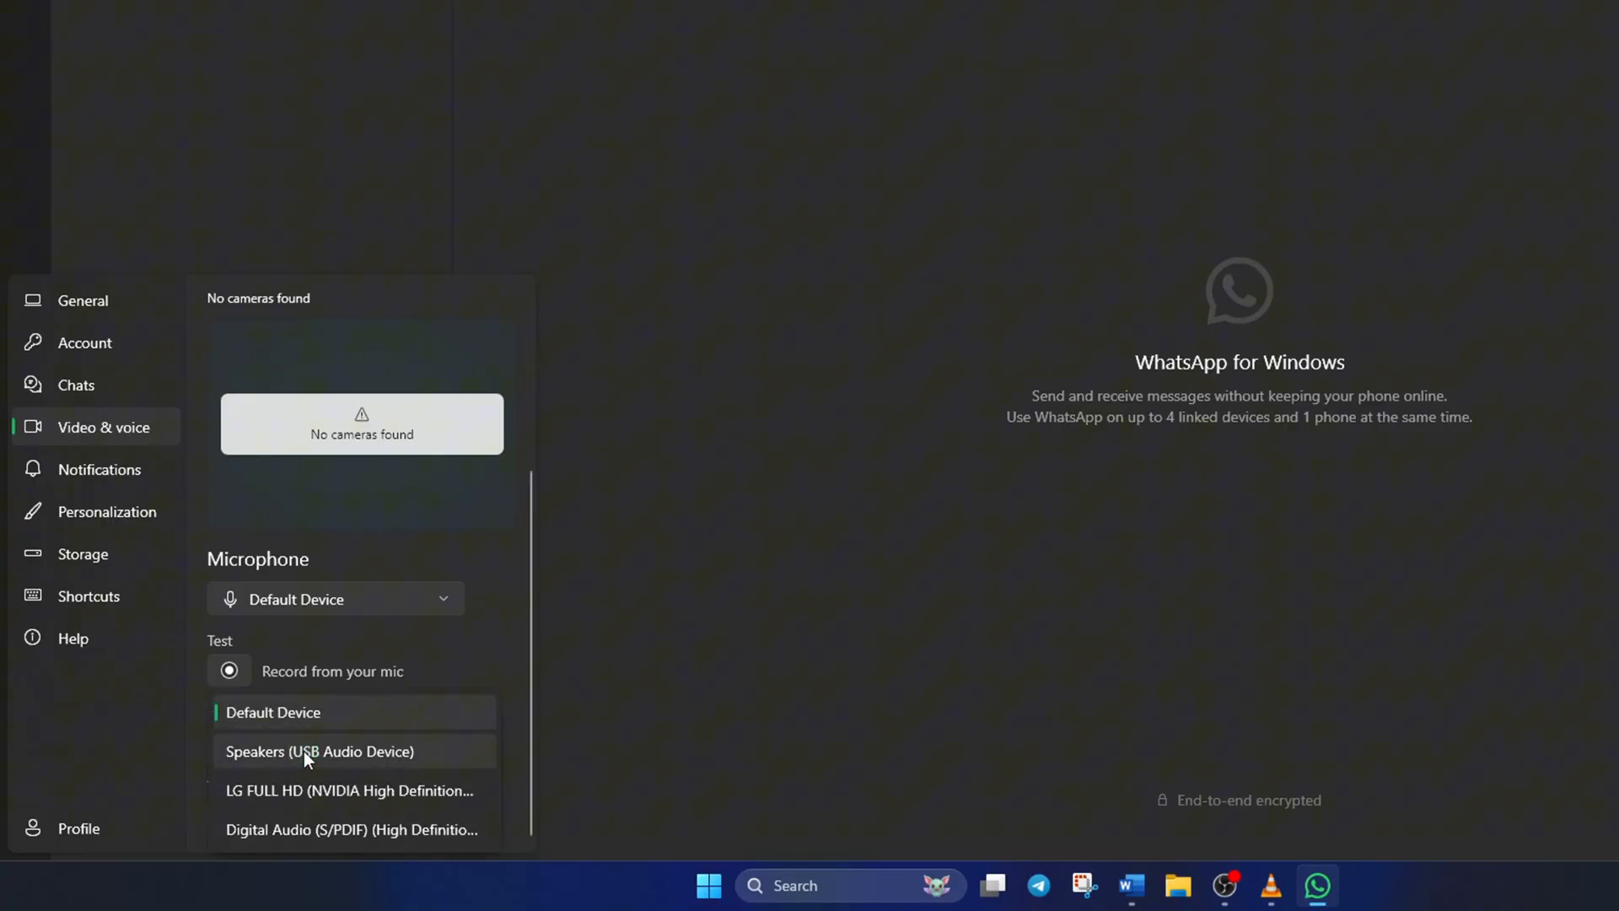
pyautogui.click(319, 751)
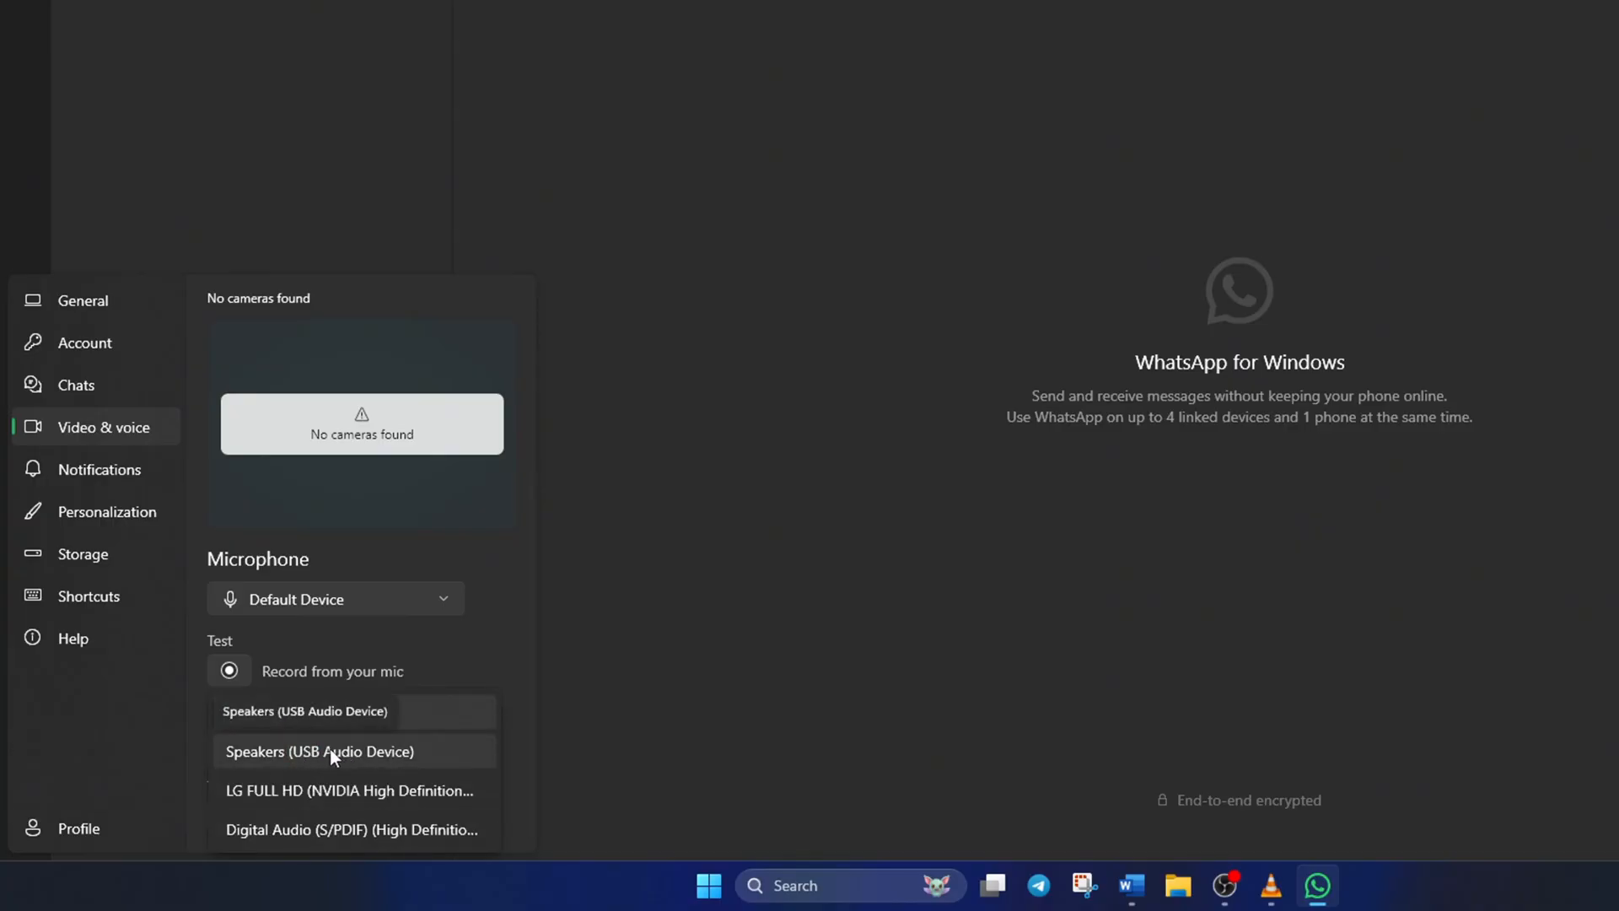
pyautogui.click(319, 751)
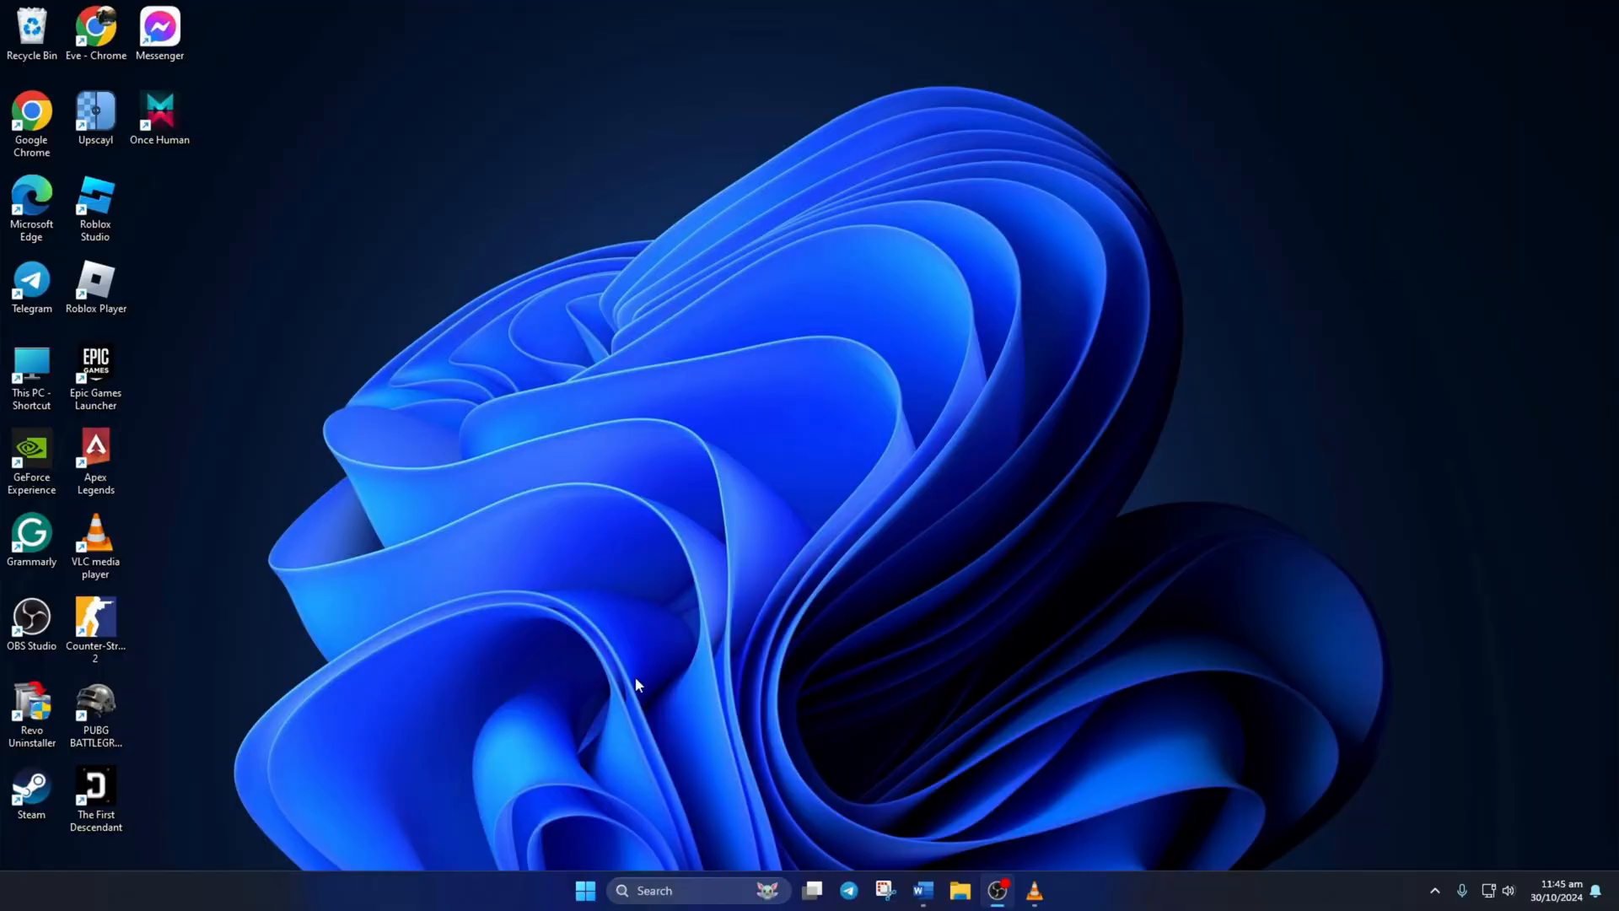
# In Settings > System > Sound, select Speakers (USB Audio Device) as the output device
pyautogui.click(585, 889)
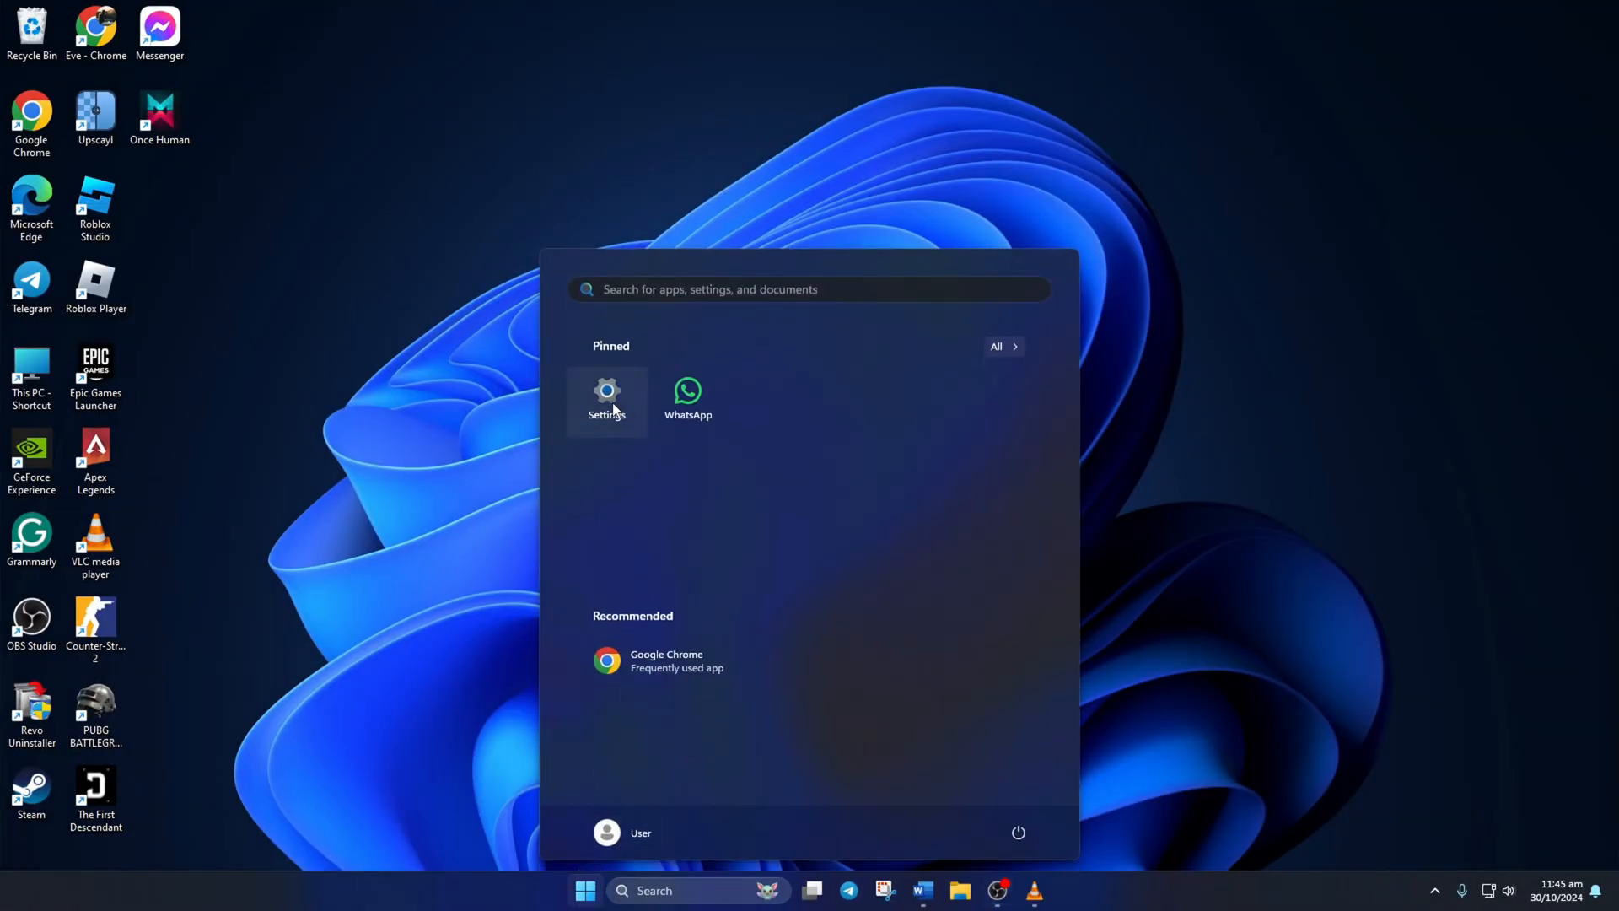
pyautogui.click(605, 402)
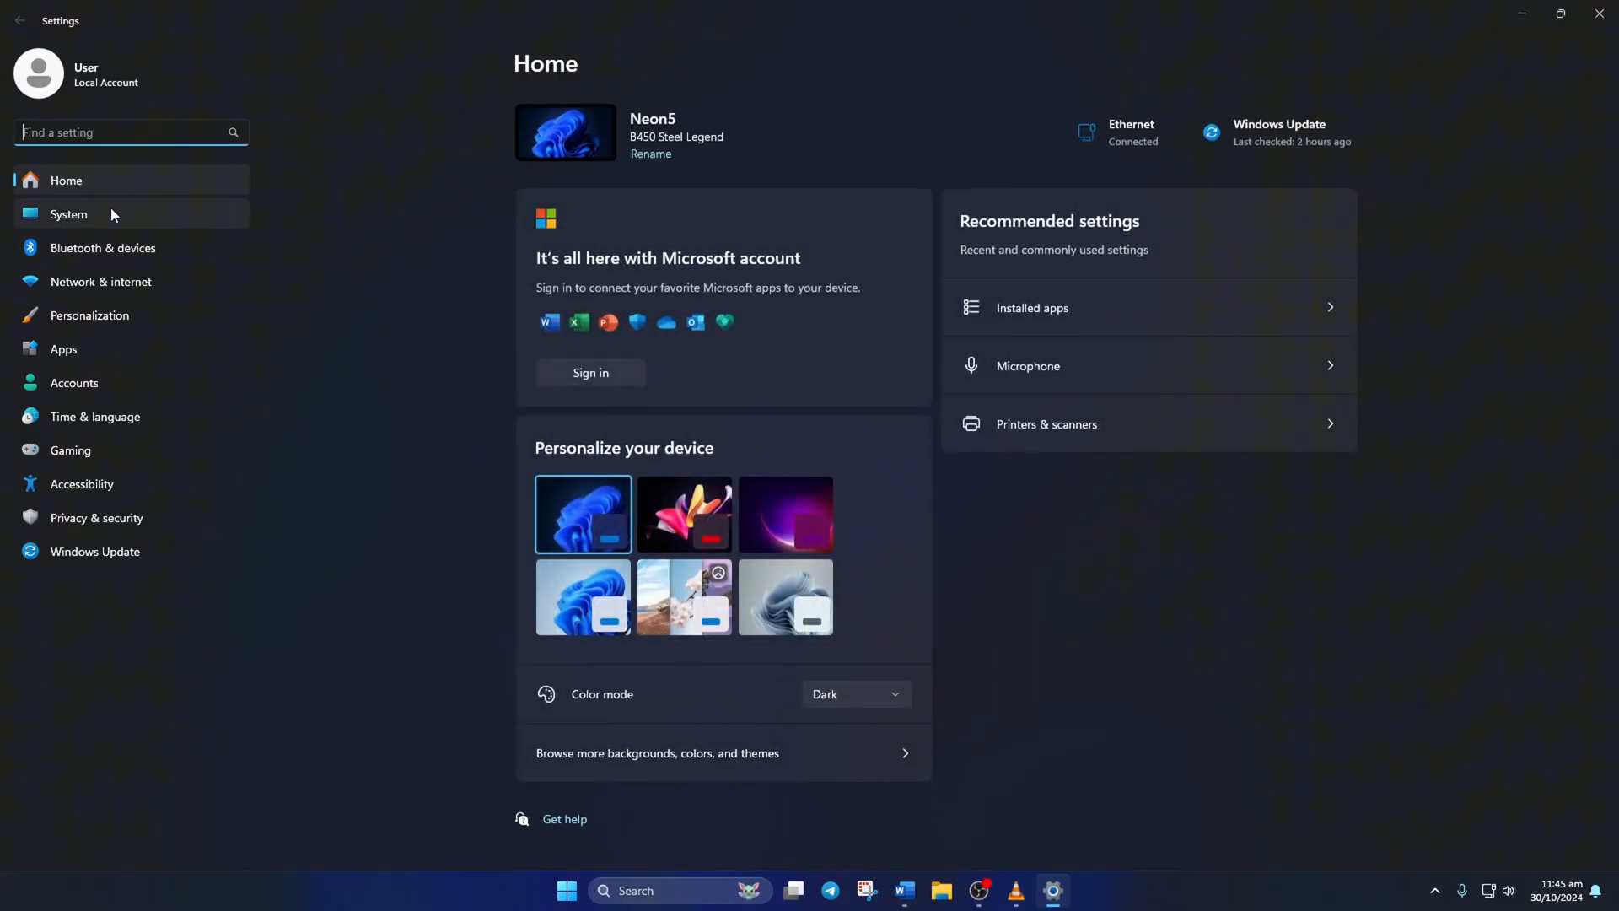
pyautogui.click(69, 214)
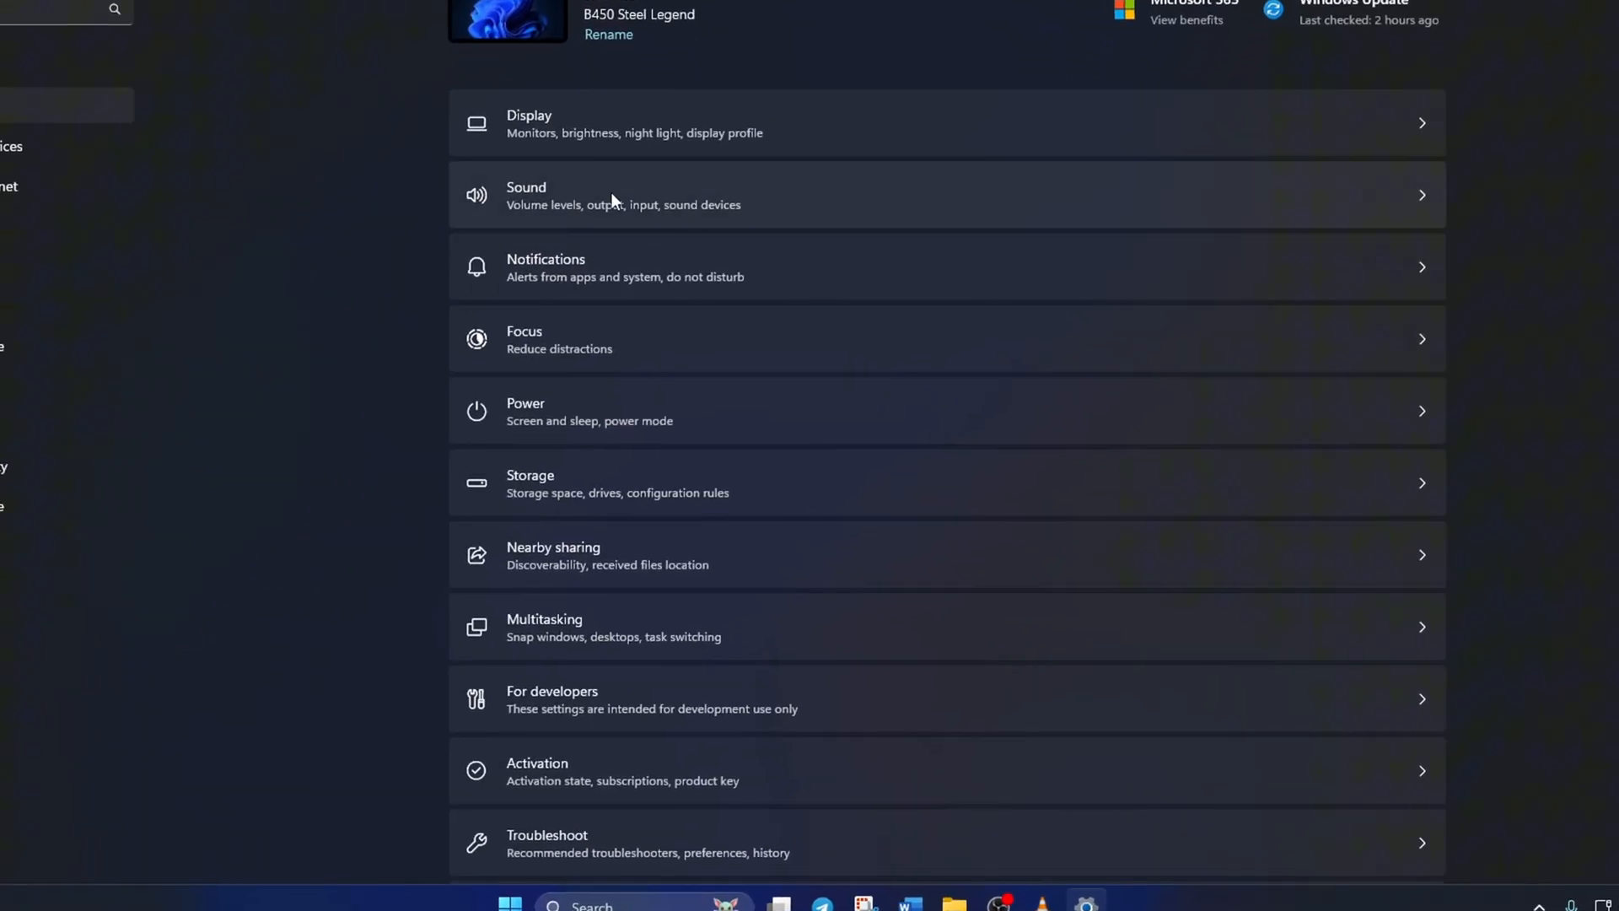
pyautogui.click(526, 195)
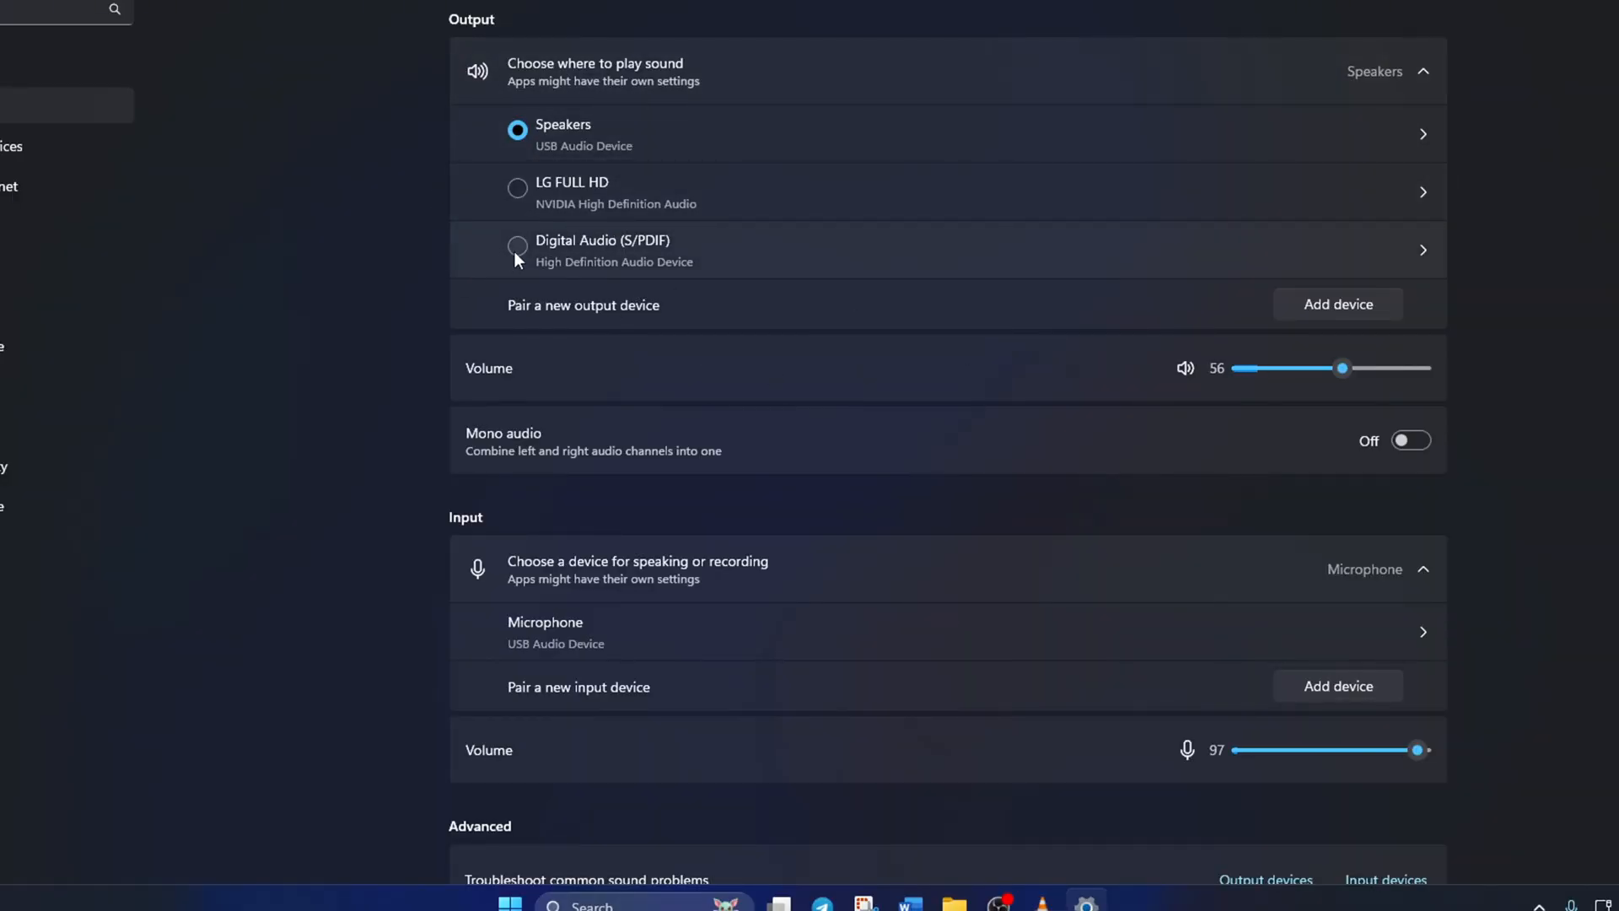
pyautogui.click(518, 247)
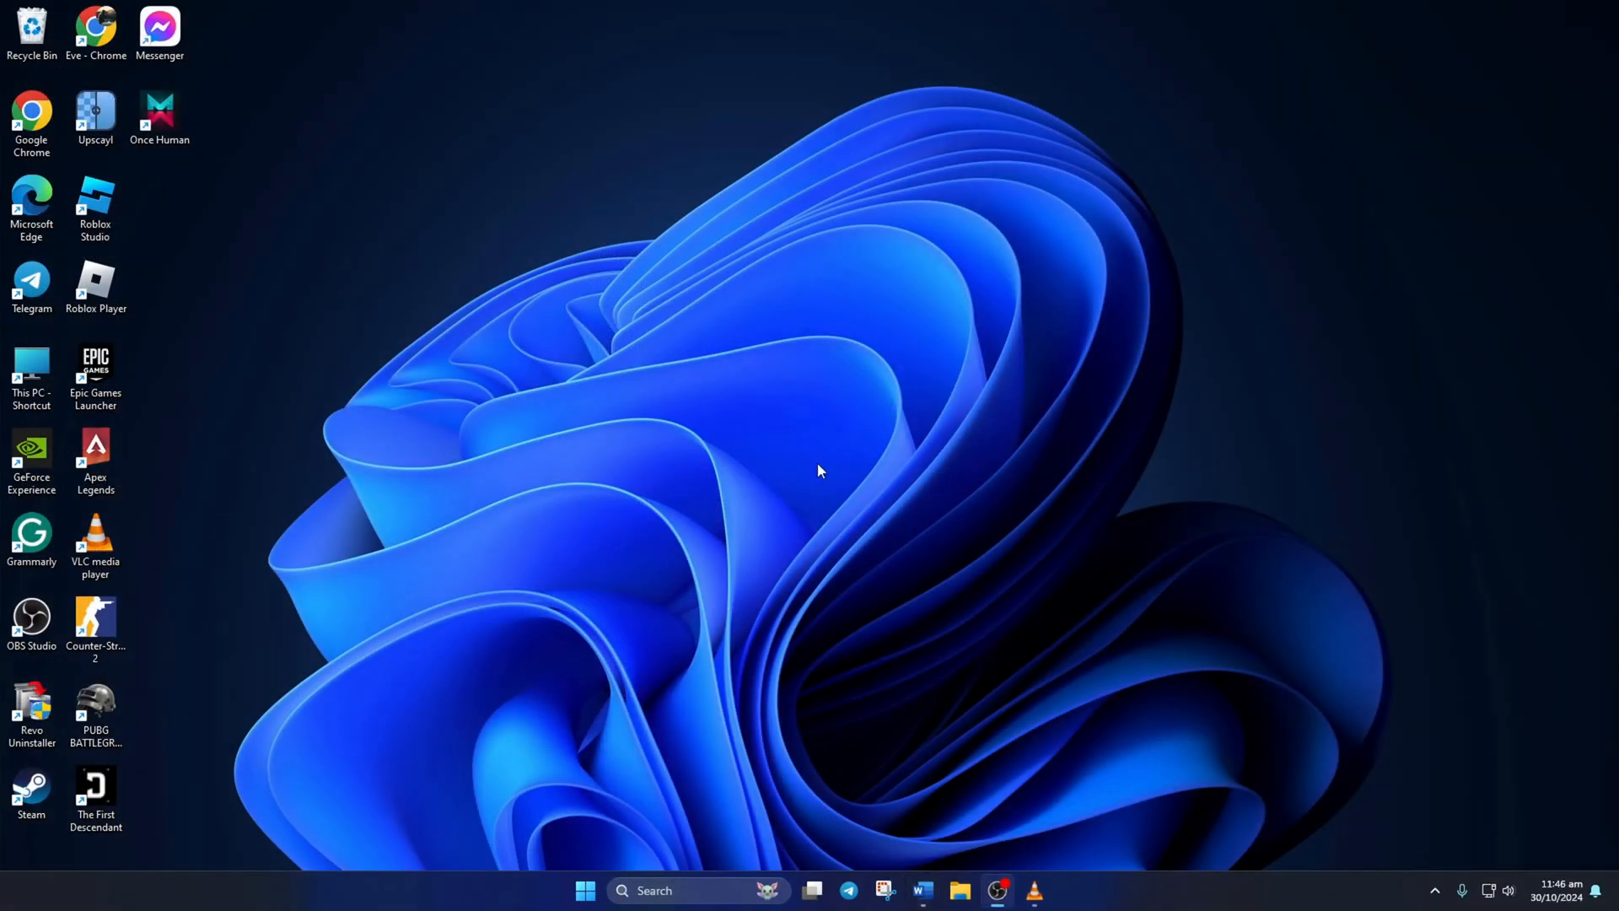
pyautogui.moveTo(739, 638)
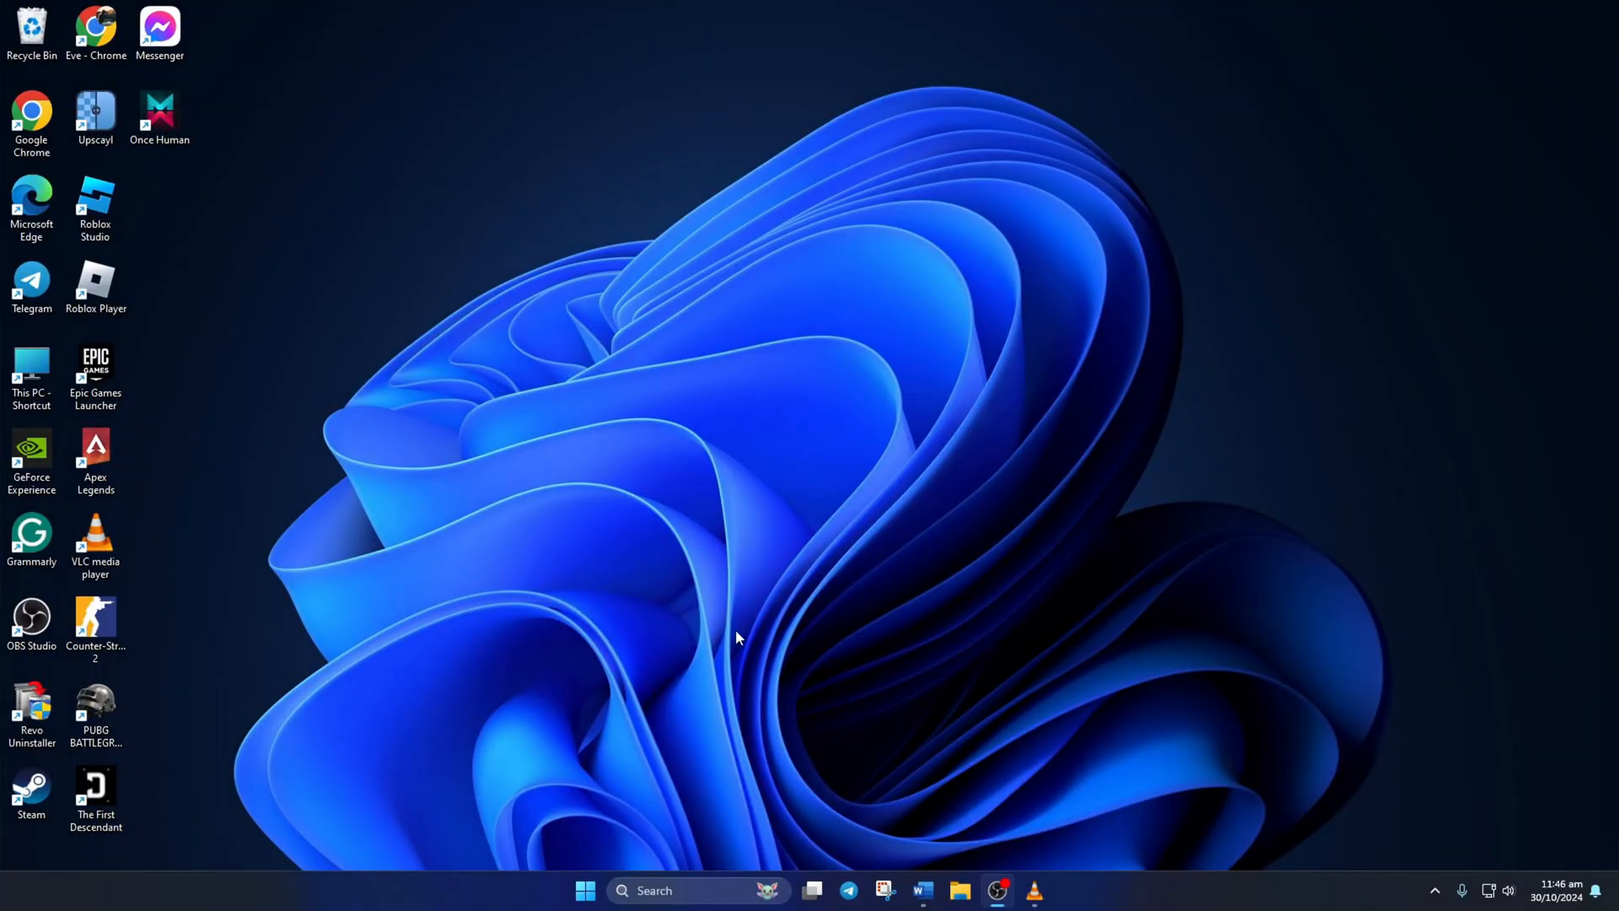
# Launch Device Manager from search, maximize it, and expand Audio inputs and outputs
pyautogui.write('device Manager')
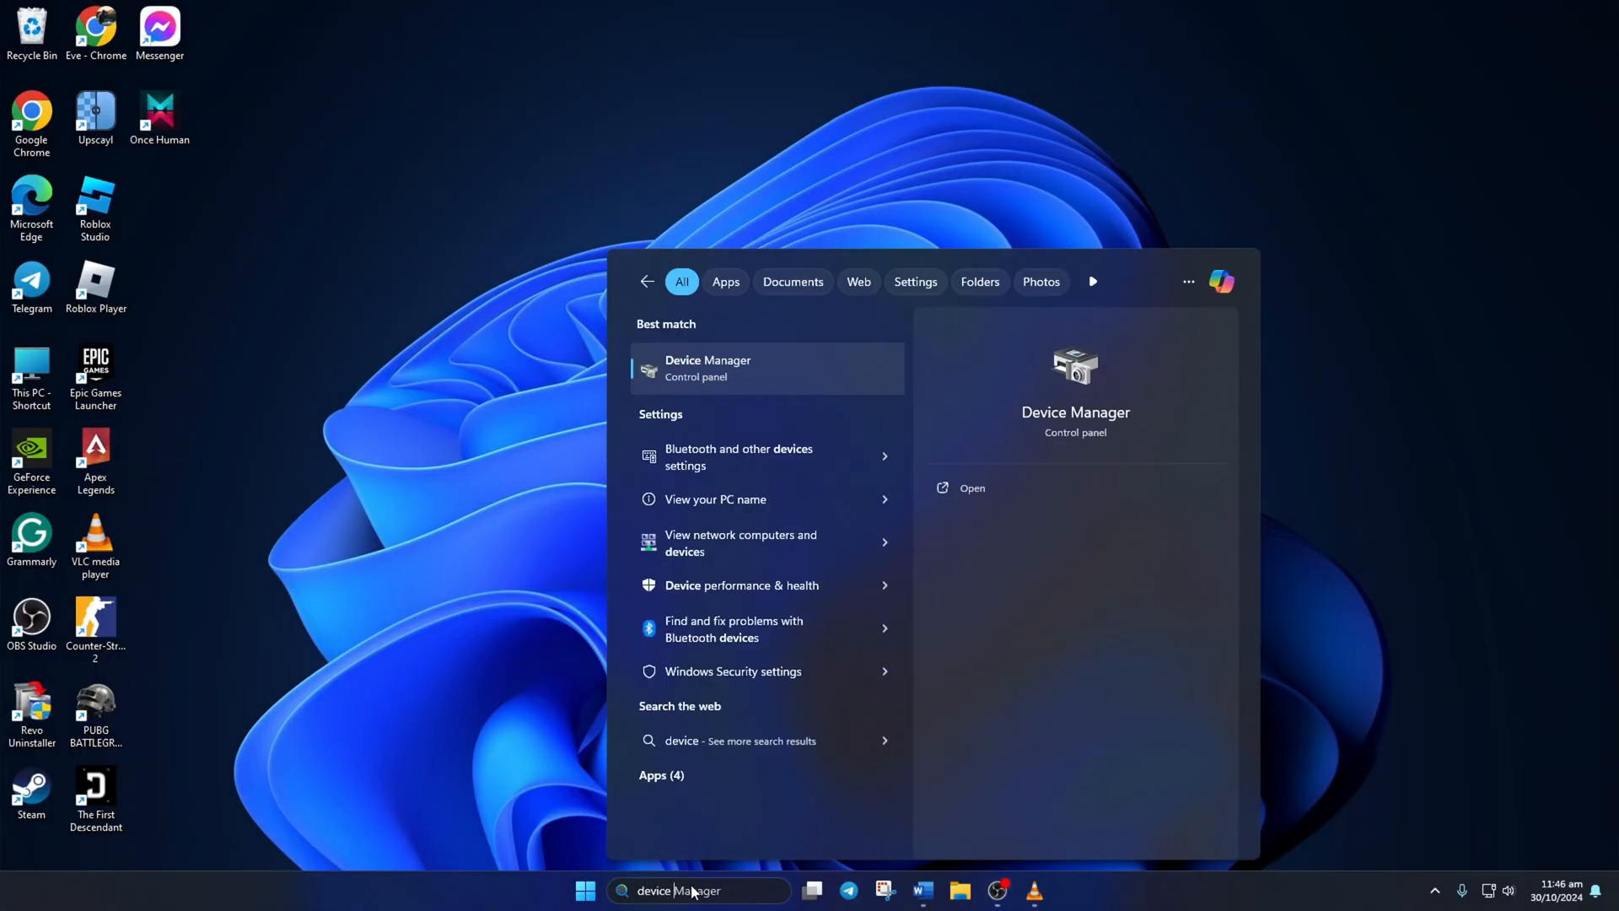
pyautogui.click(707, 368)
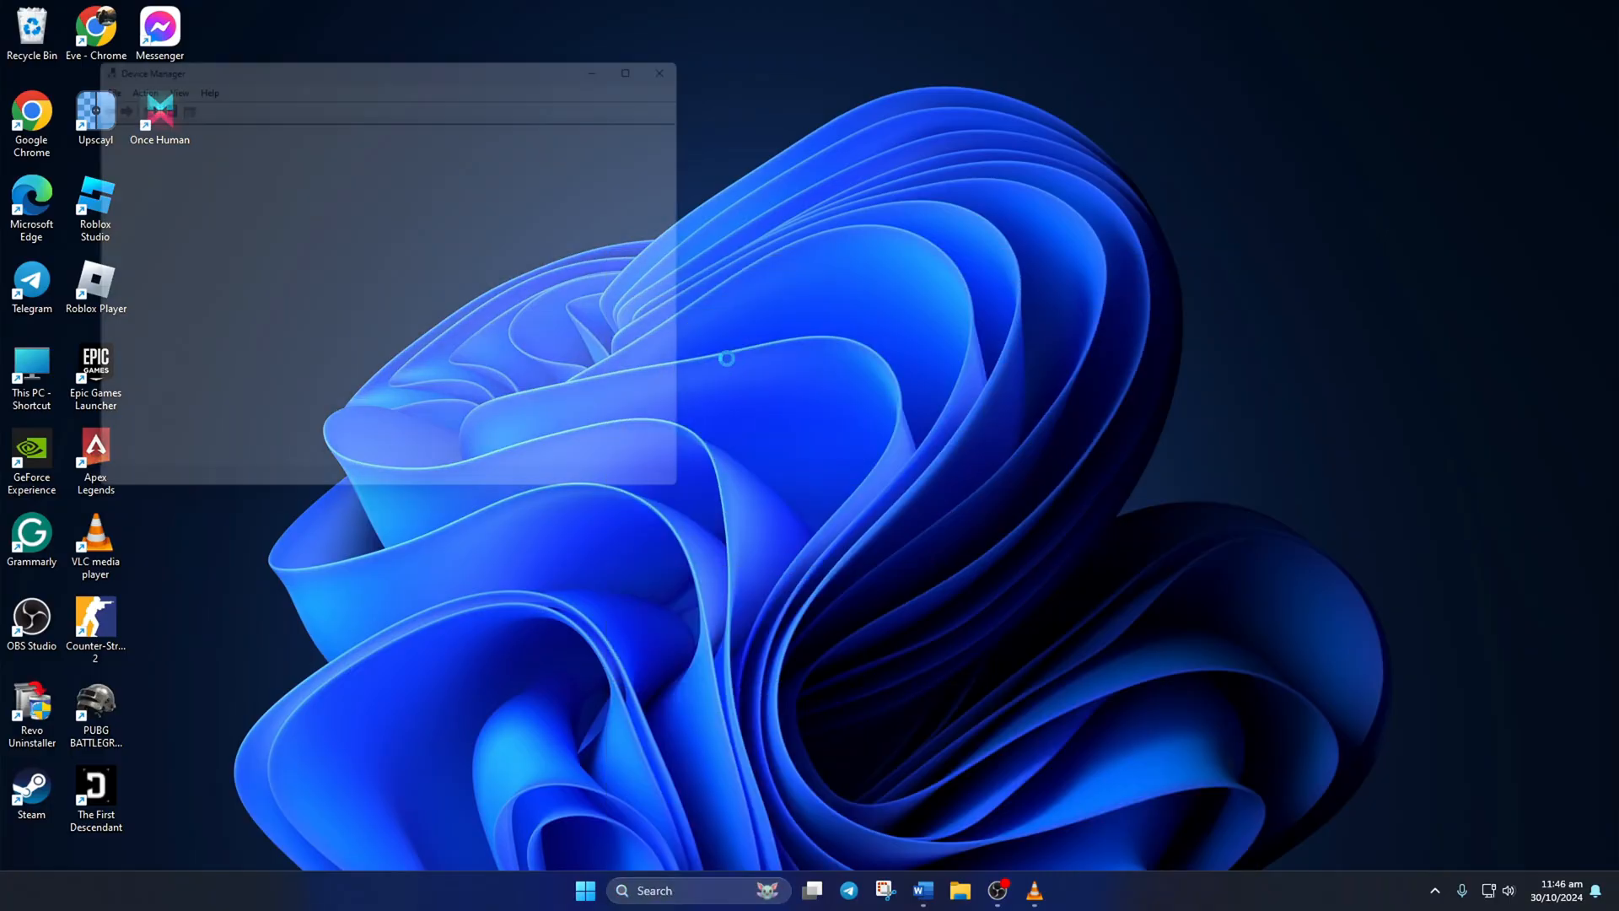
pyautogui.click(624, 73)
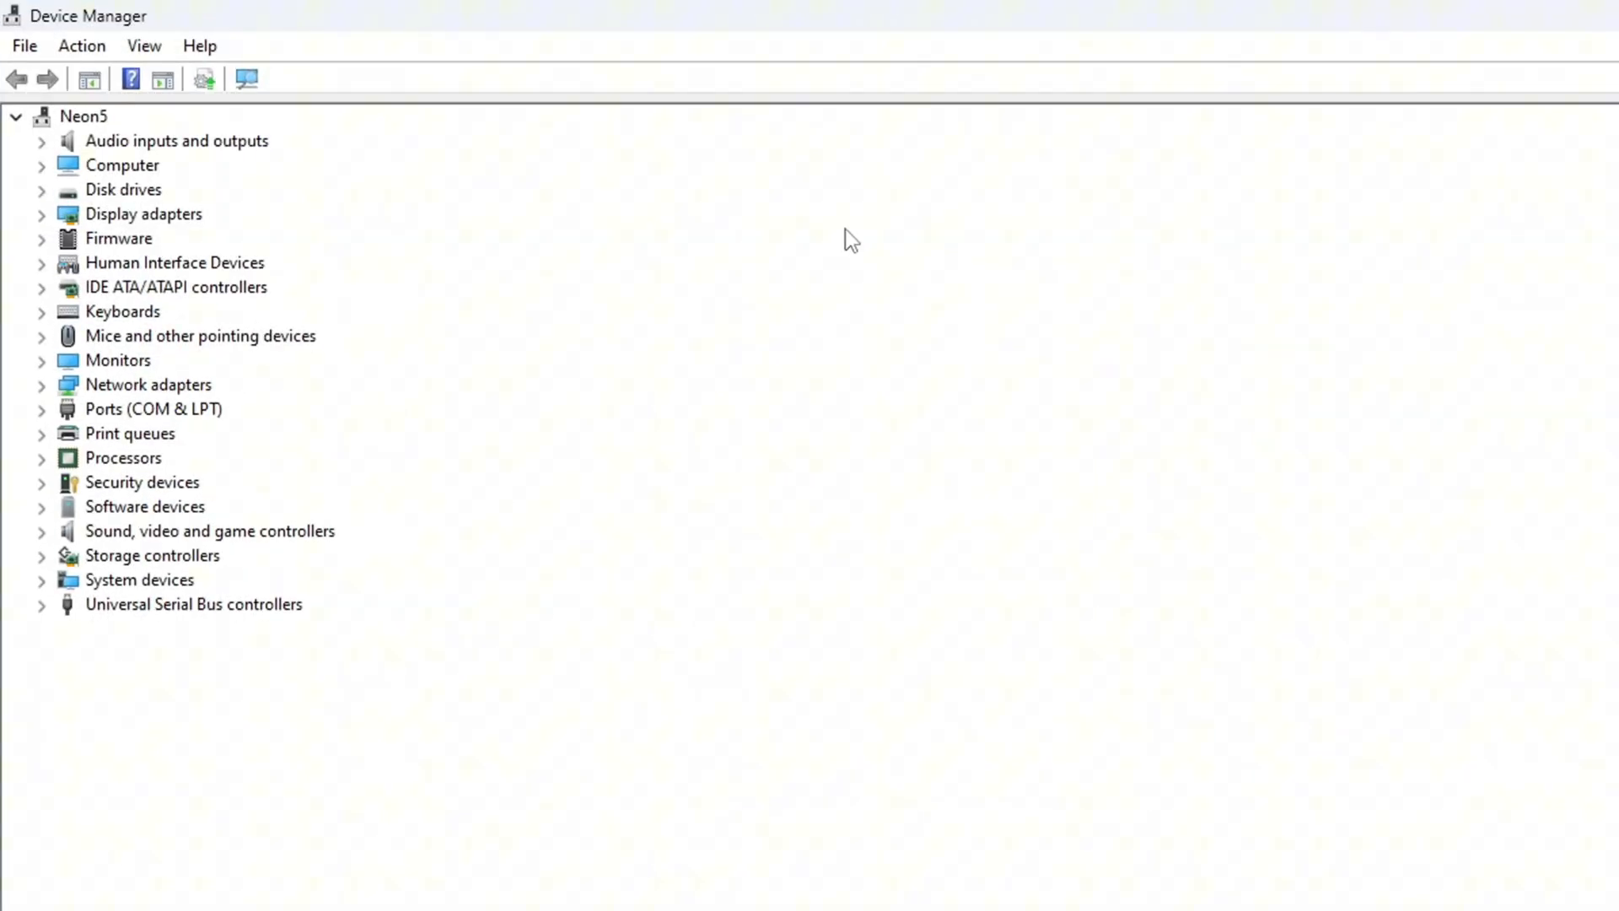
pyautogui.click(40, 140)
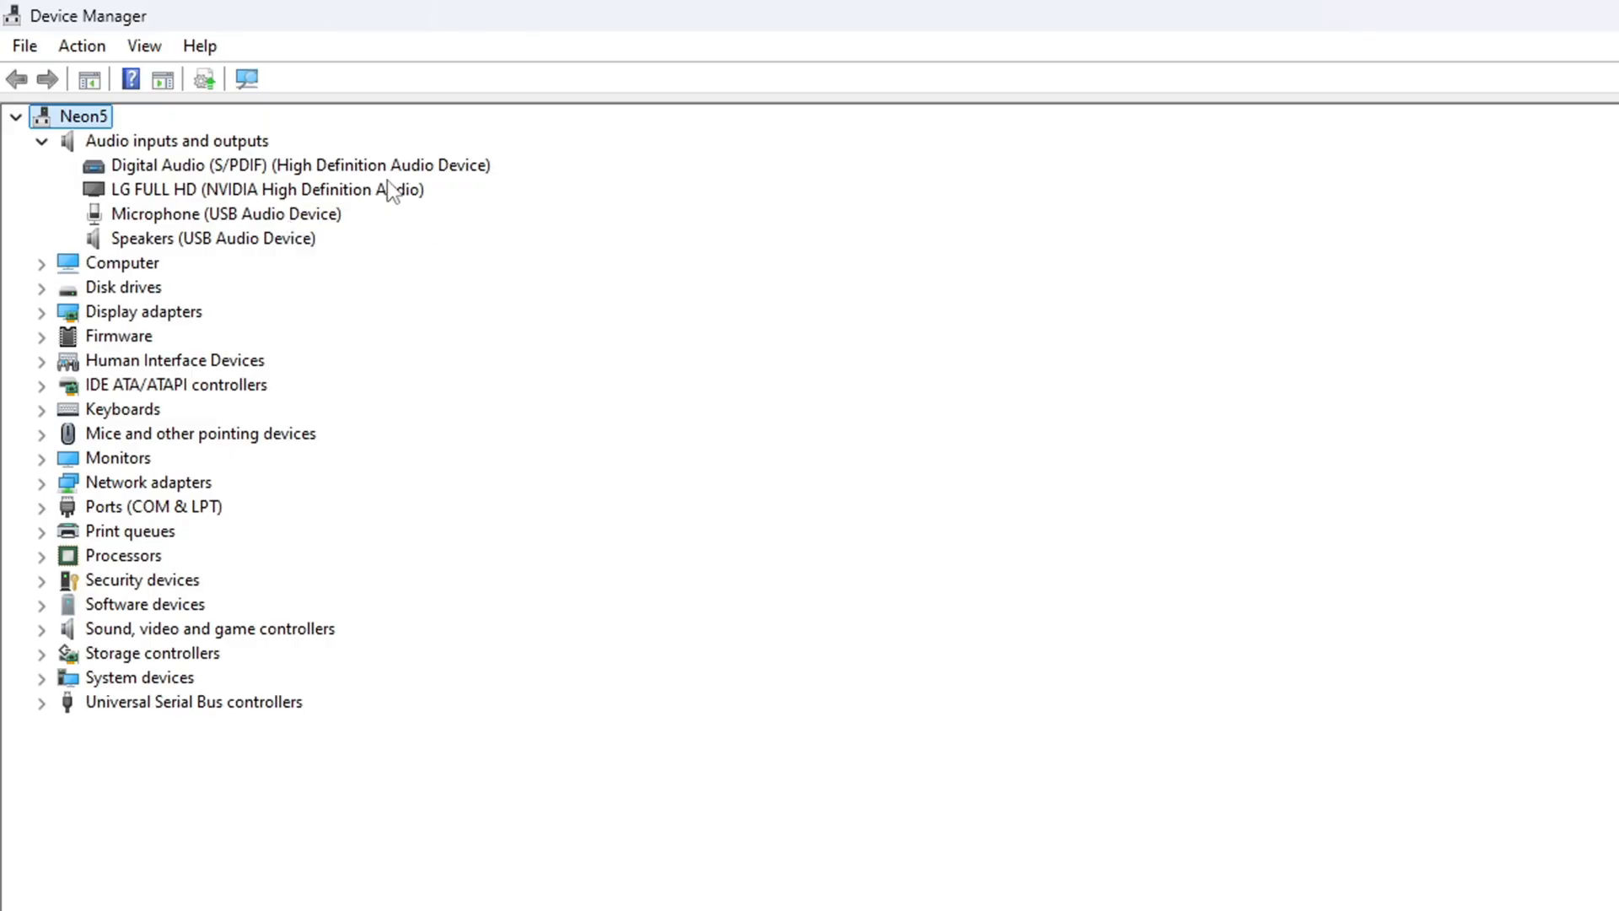
# Uninstall the Digital Audio (S/PDIF) device and confirm its removal
pyautogui.rightClick(298, 163)
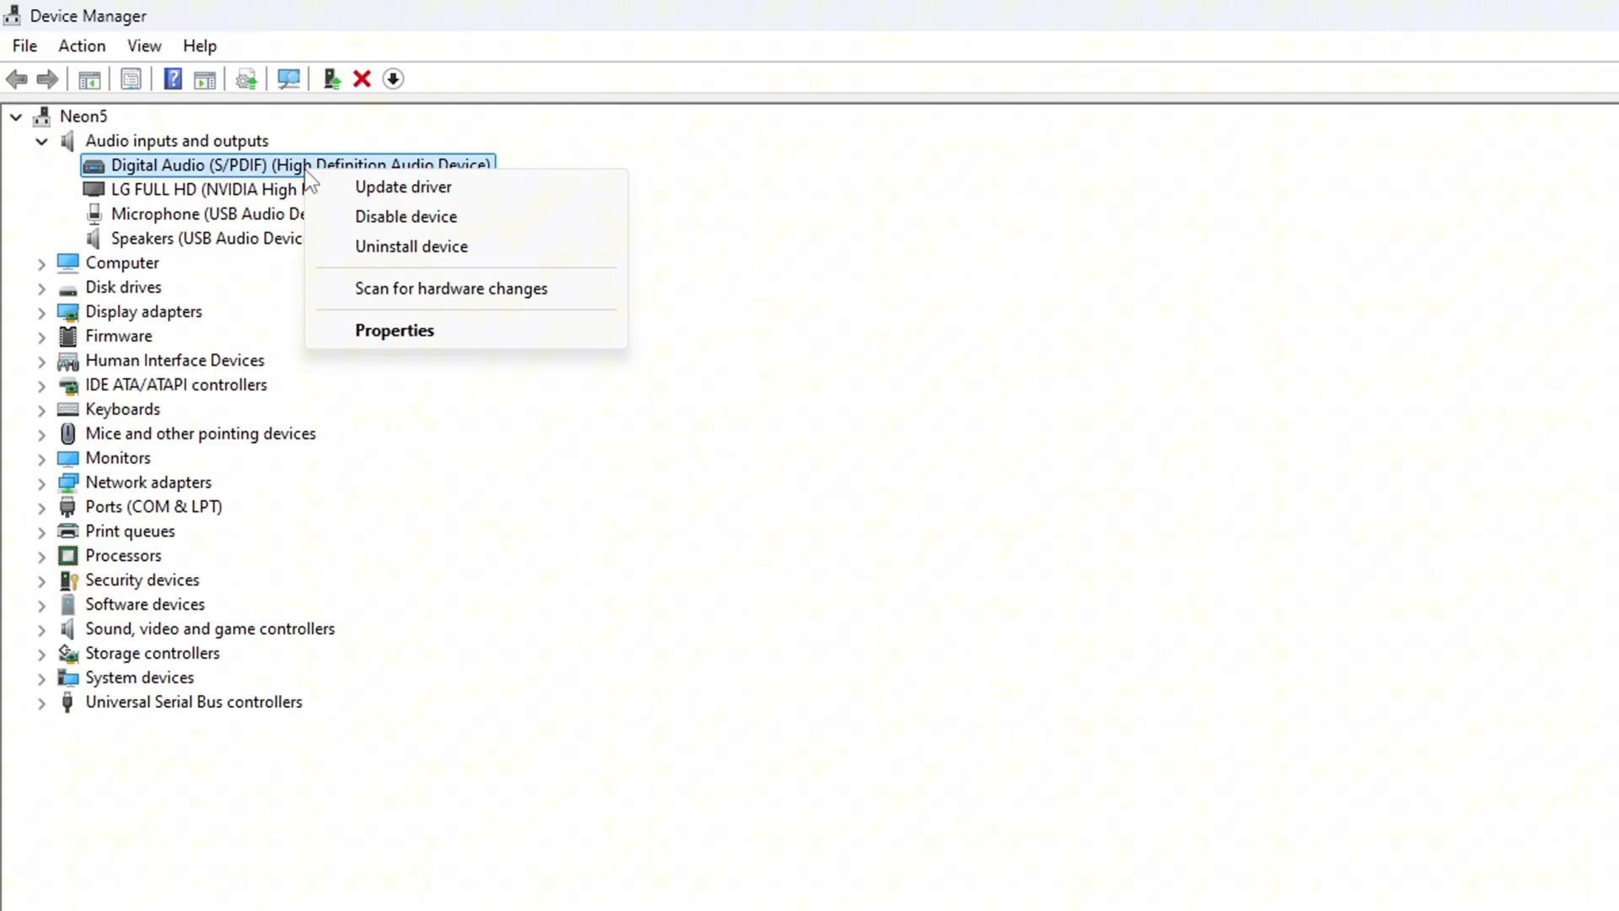
pyautogui.click(412, 247)
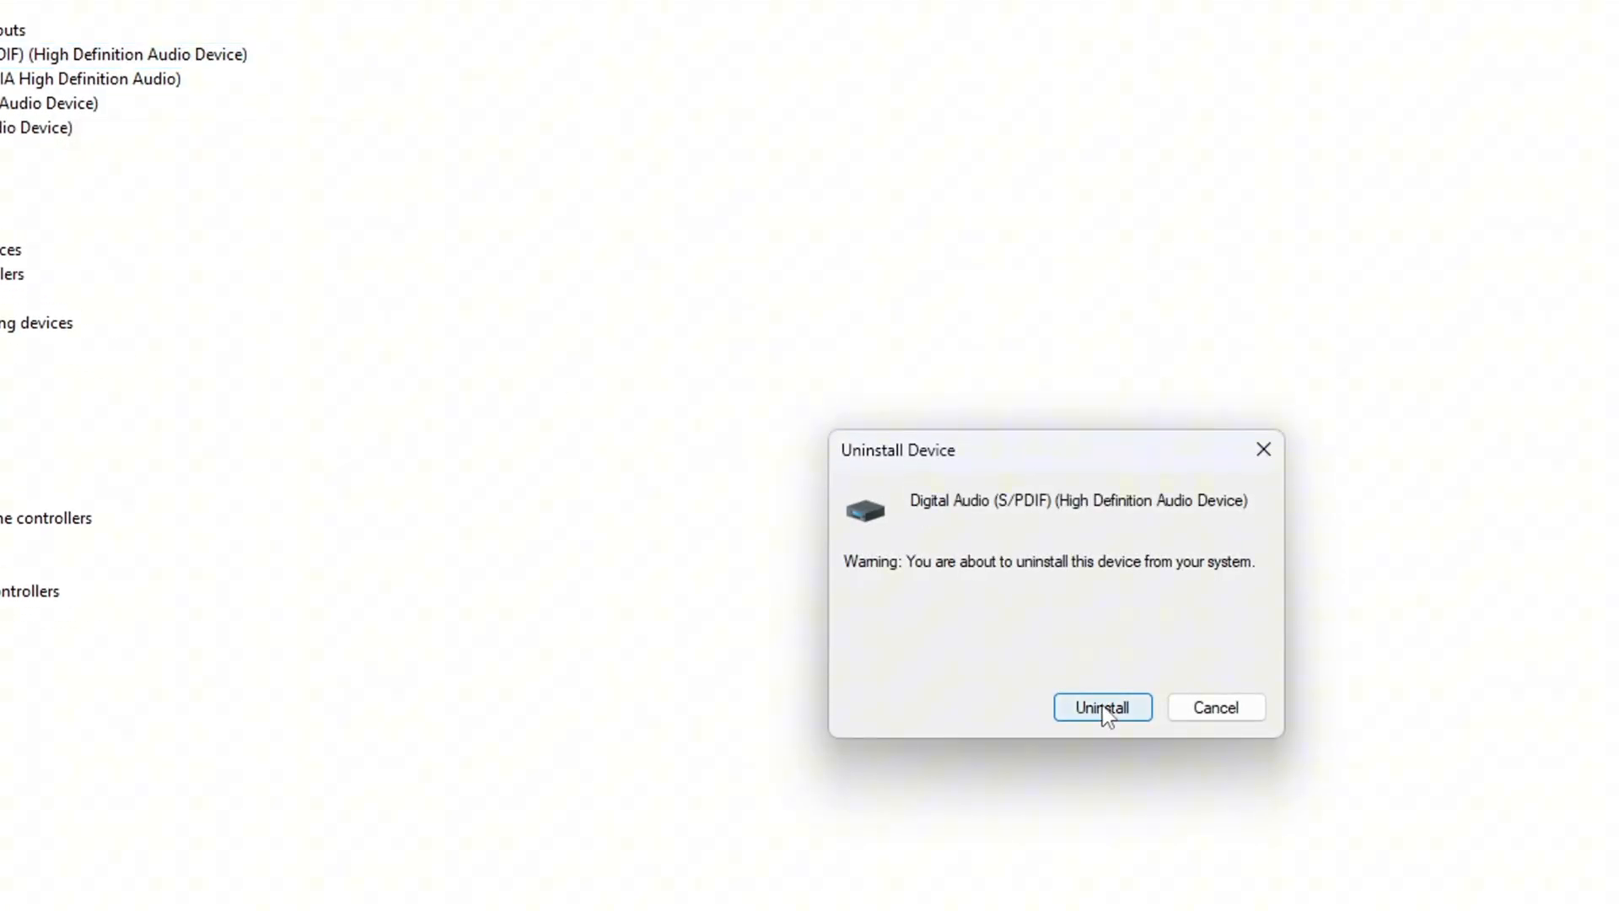
pyautogui.click(1101, 707)
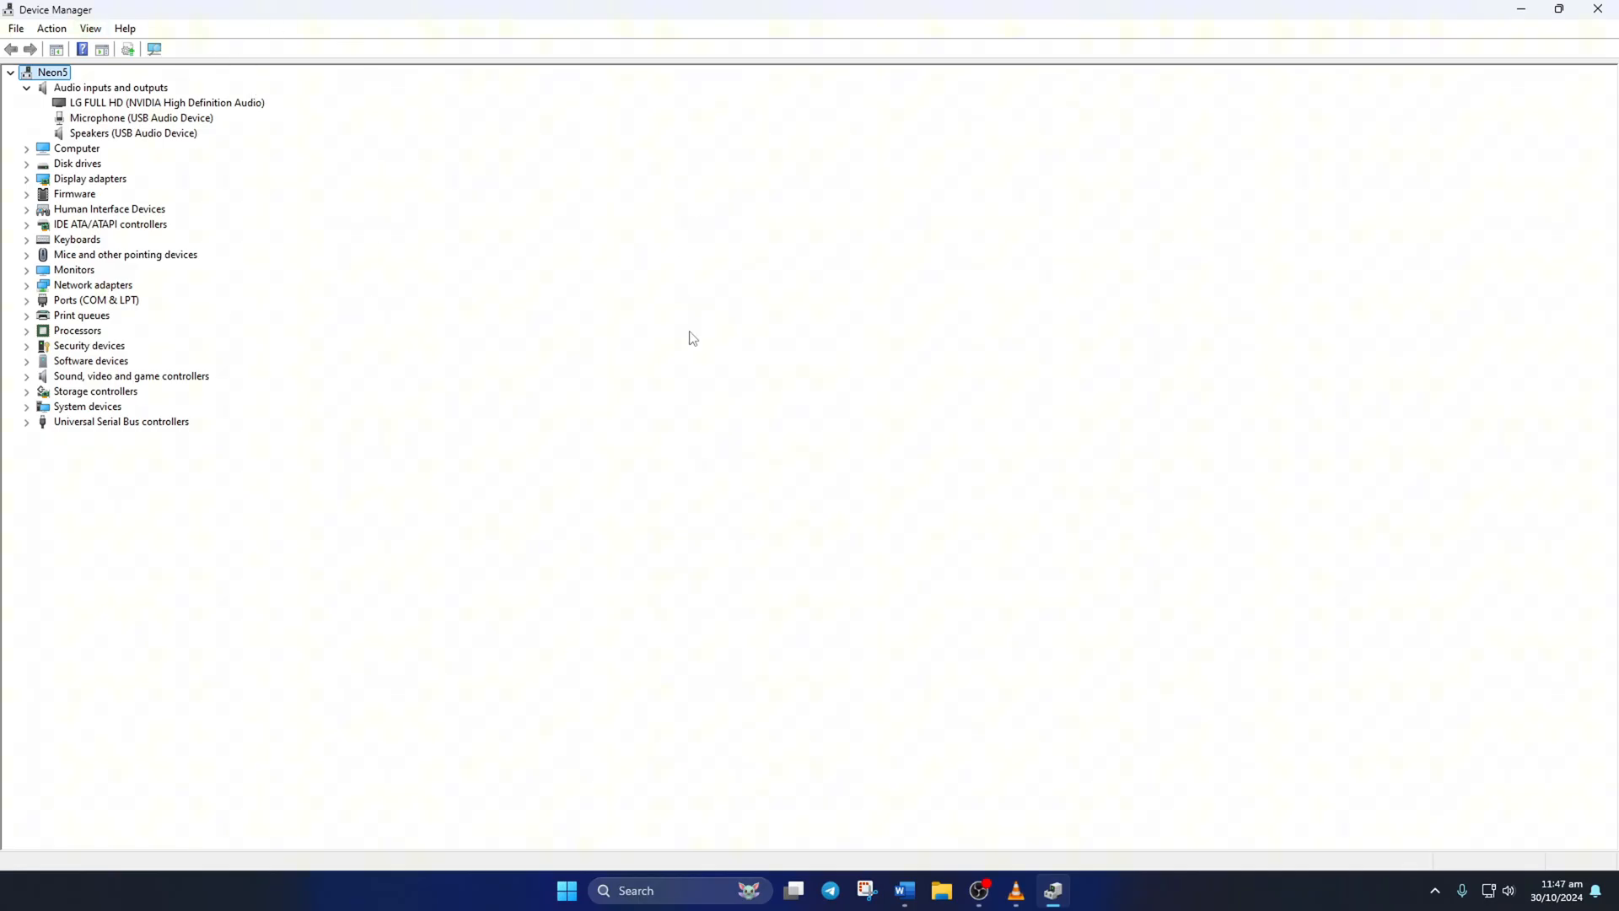